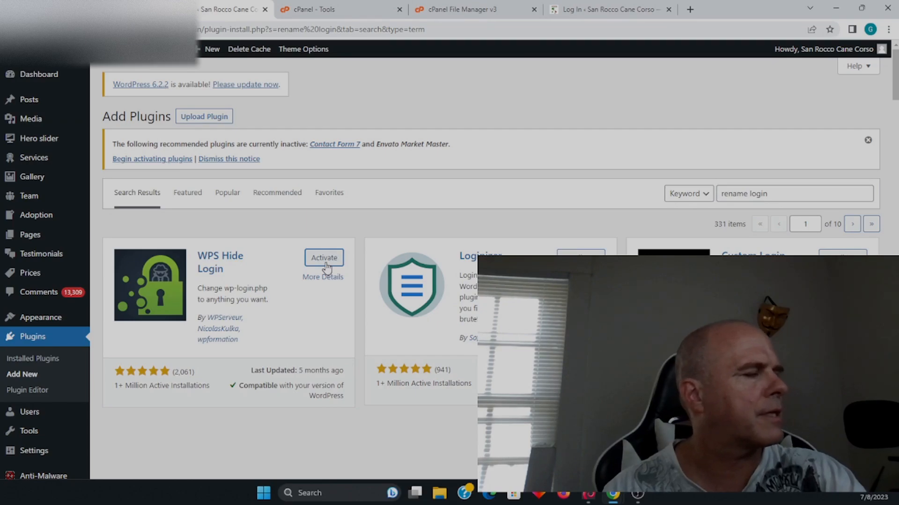
- Activate WPS Hide Login and scroll the Installed Plugins list down to it
click(323, 258)
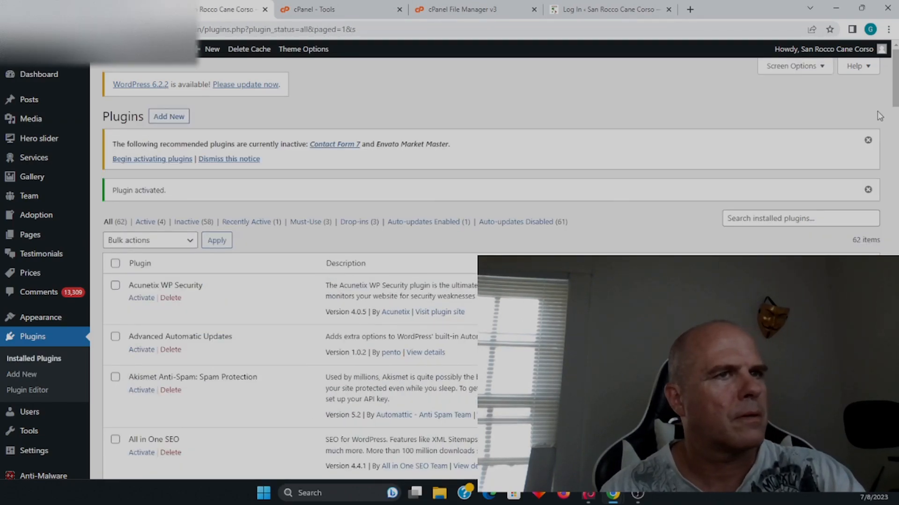
scroll(down, 3)
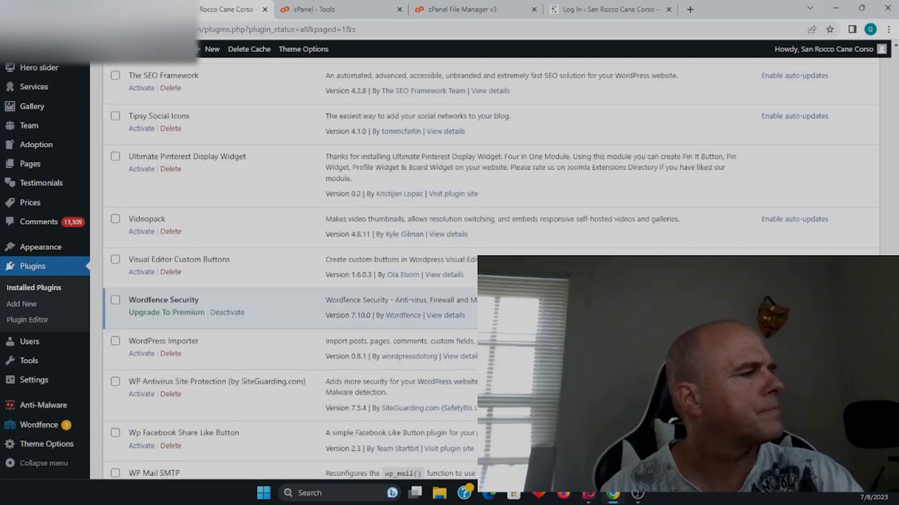
scroll(down, 3)
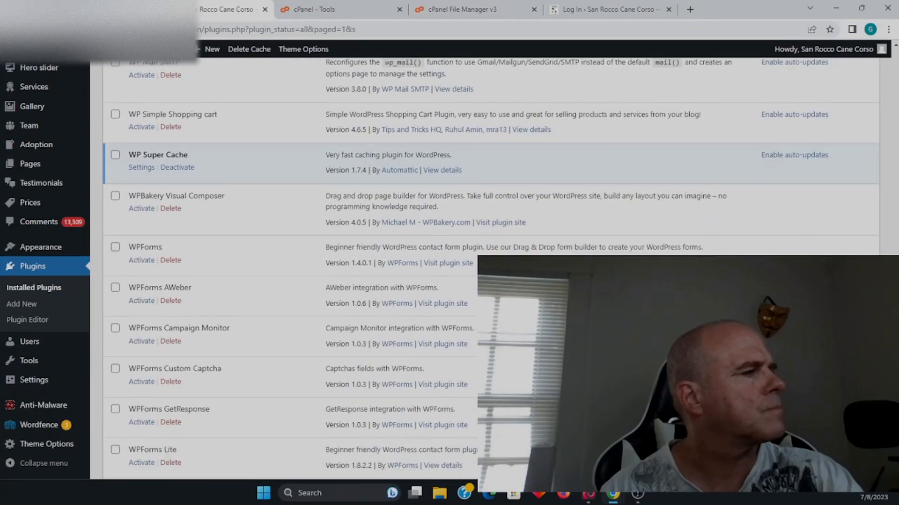
scroll(down, 3)
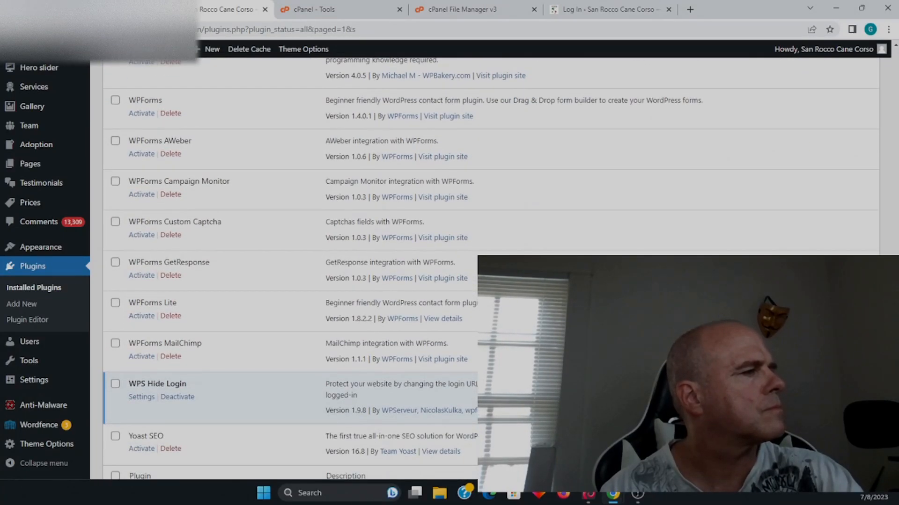
scroll(down, 3)
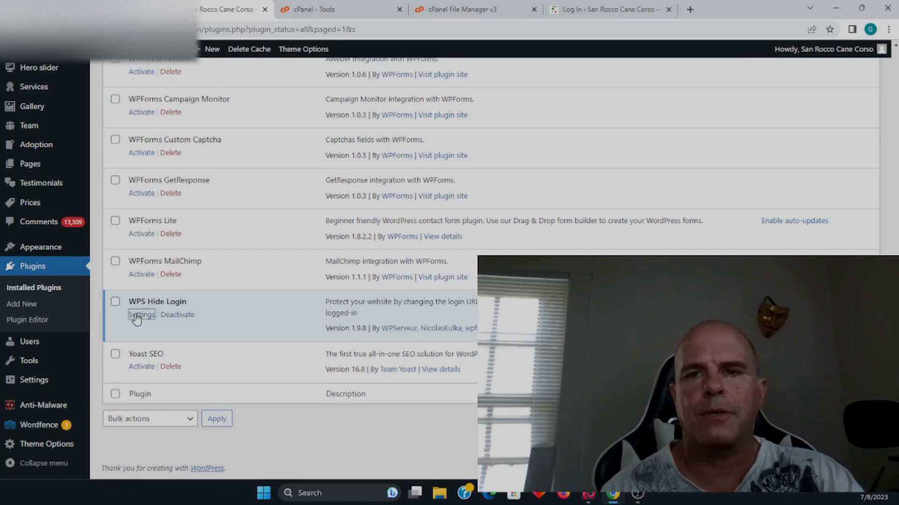
- Set the WPS Hide Login URL to 'login' with a 404 redirection and save
click(142, 315)
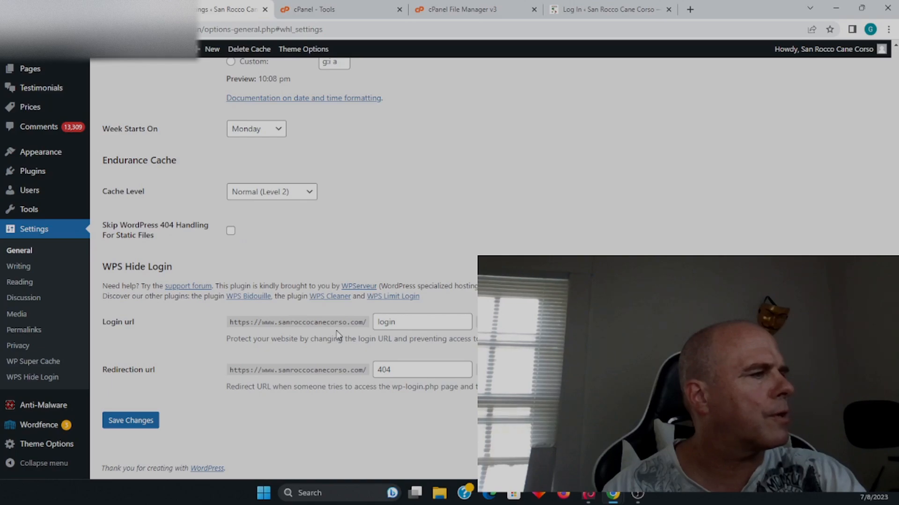
click(423, 322)
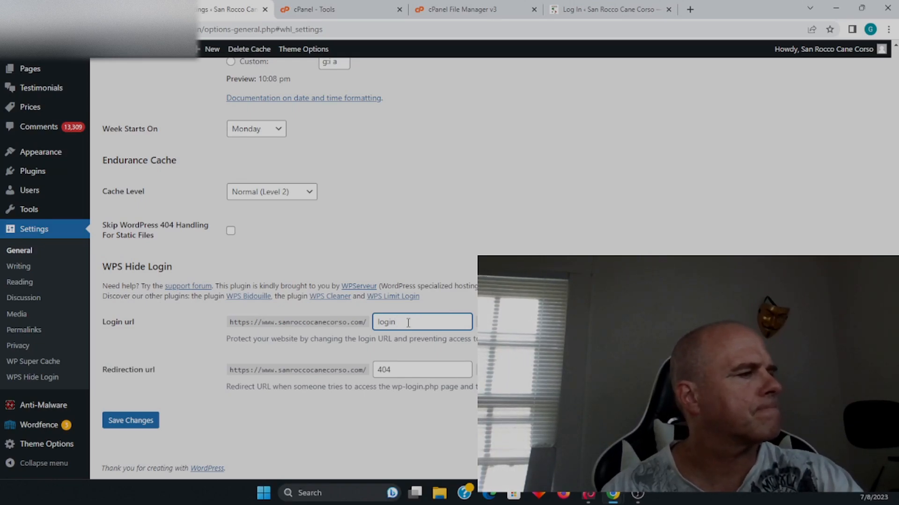
mouse_move(163, 369)
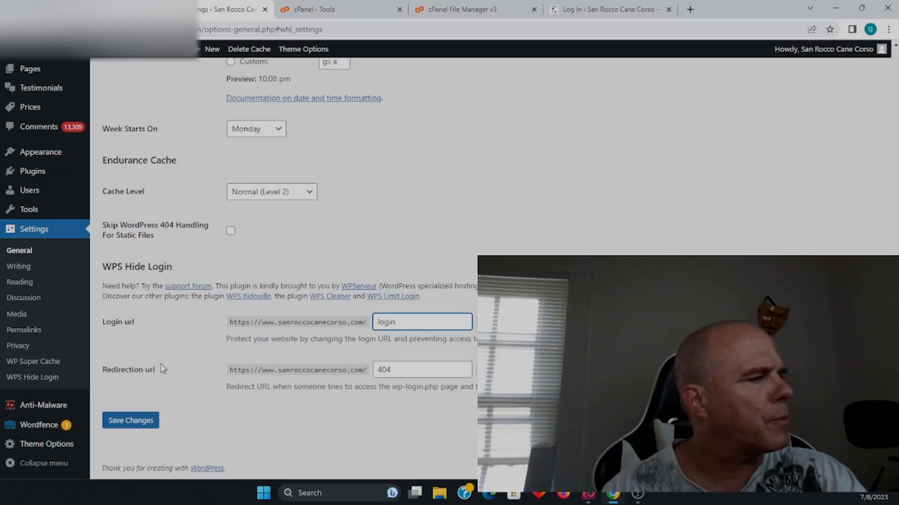
mouse_move(353, 353)
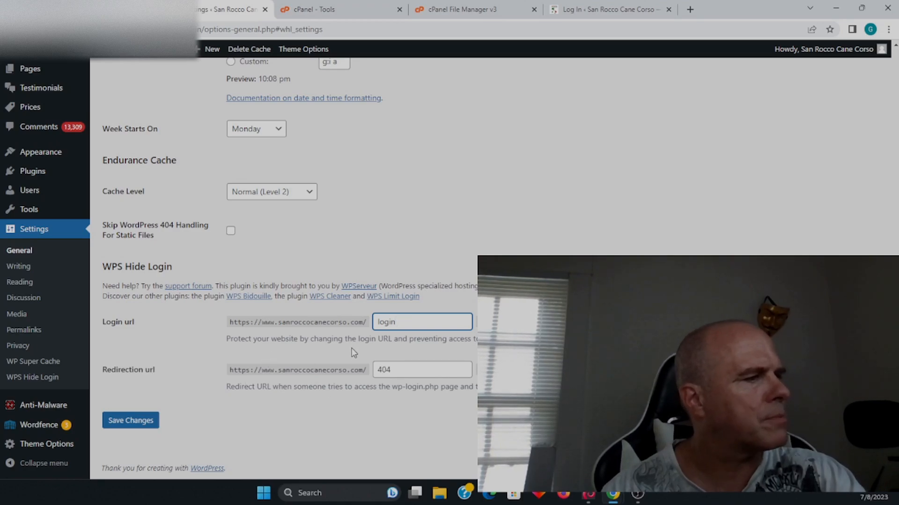
mouse_move(459, 351)
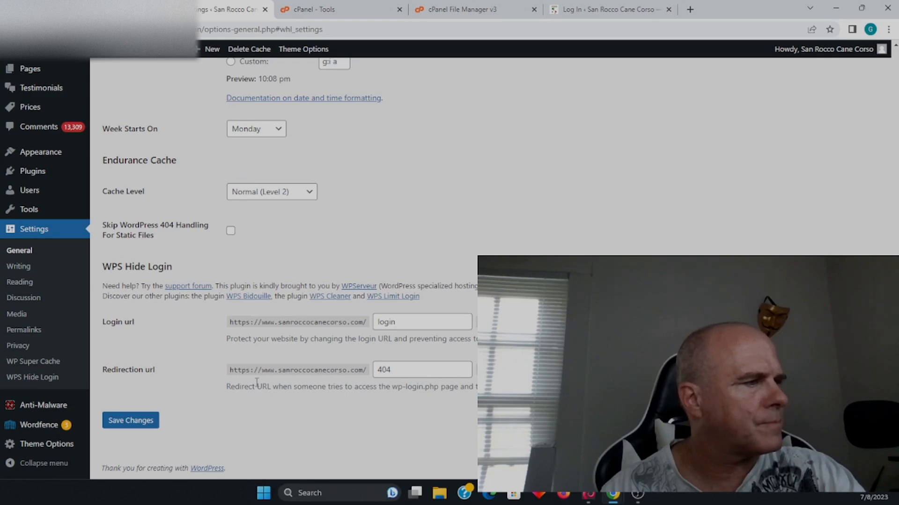
mouse_move(371, 400)
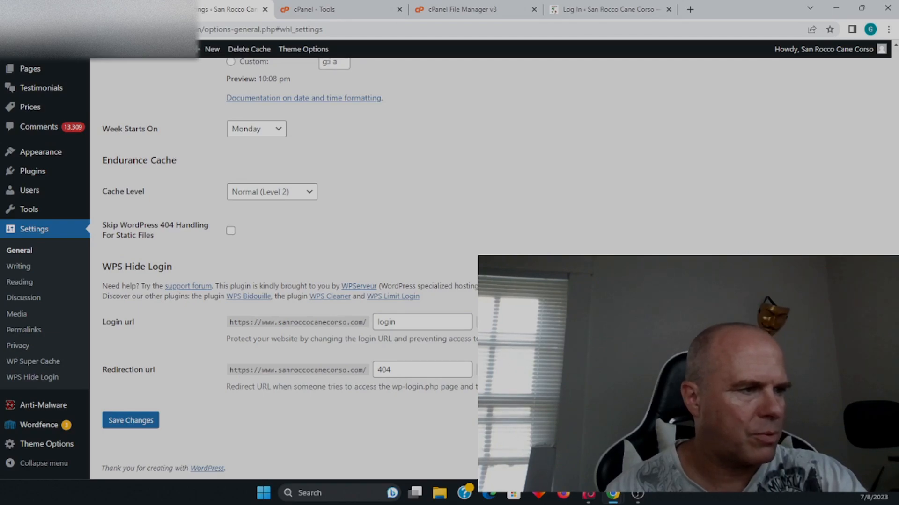
click(401, 369)
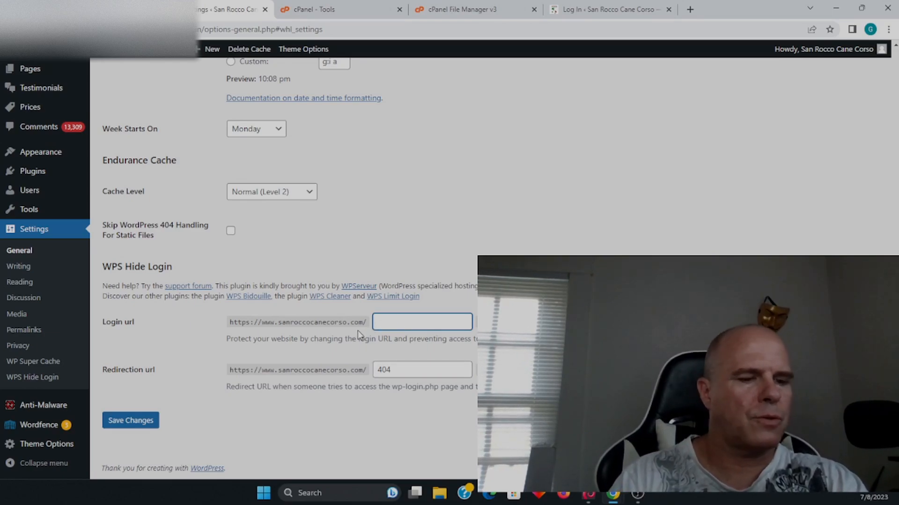
text(test)
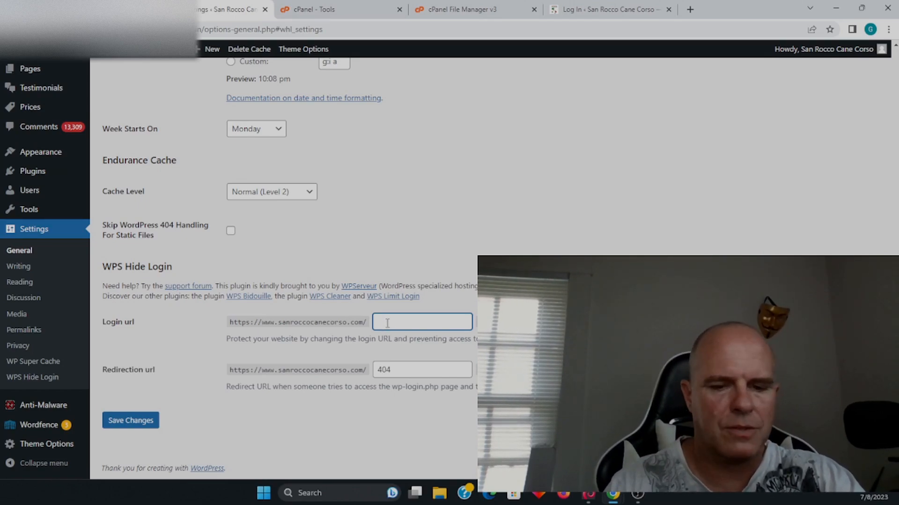
text(login)
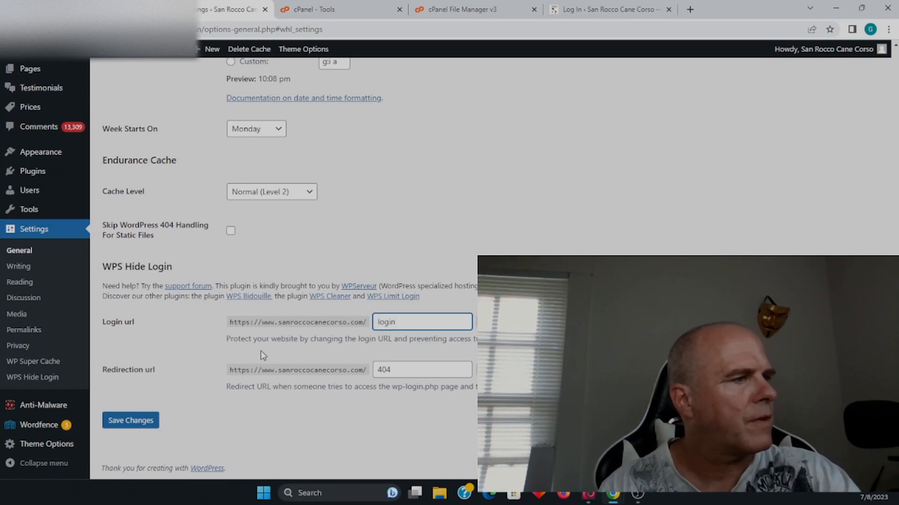
click(130, 420)
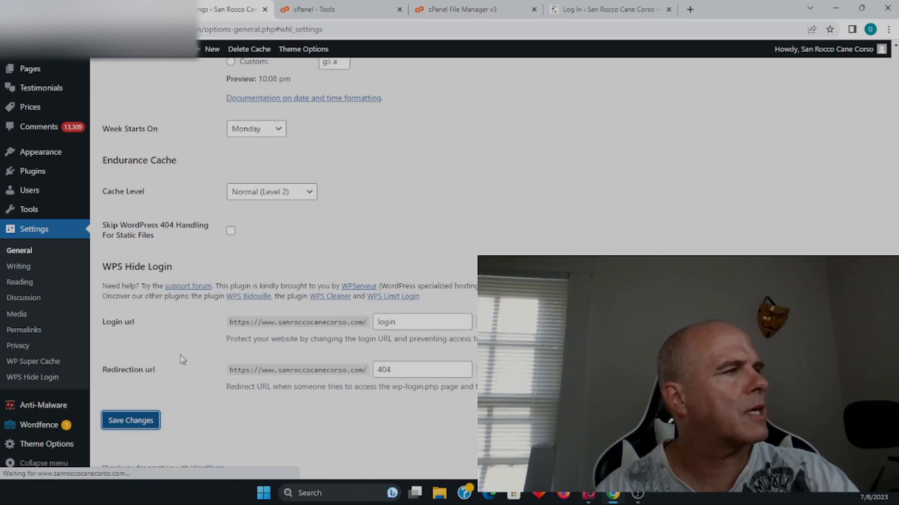
- Check that General Settings still show the 'login' URL and 404 redirect
click(130, 420)
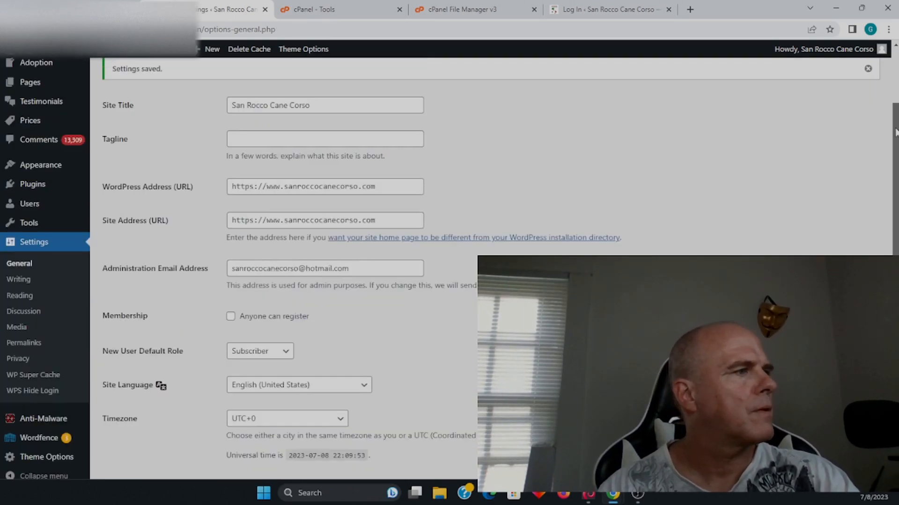
scroll(down, 3)
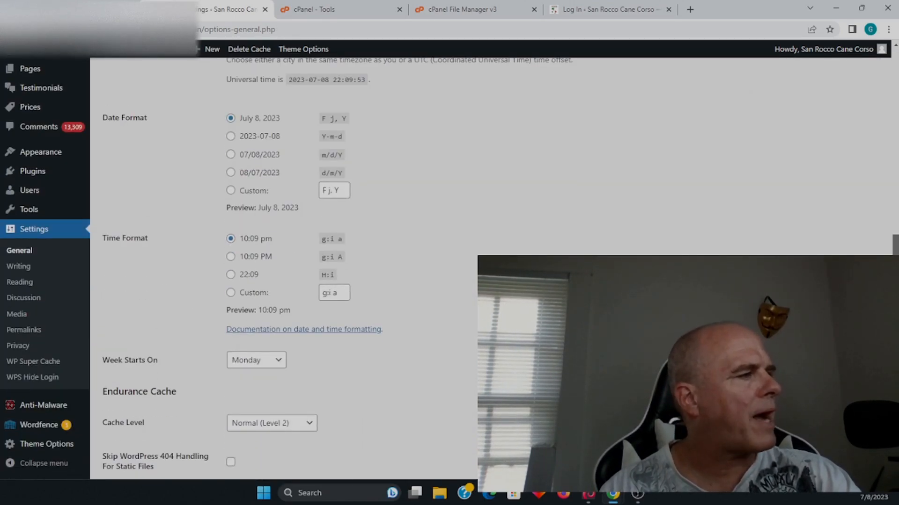
scroll(down, 3)
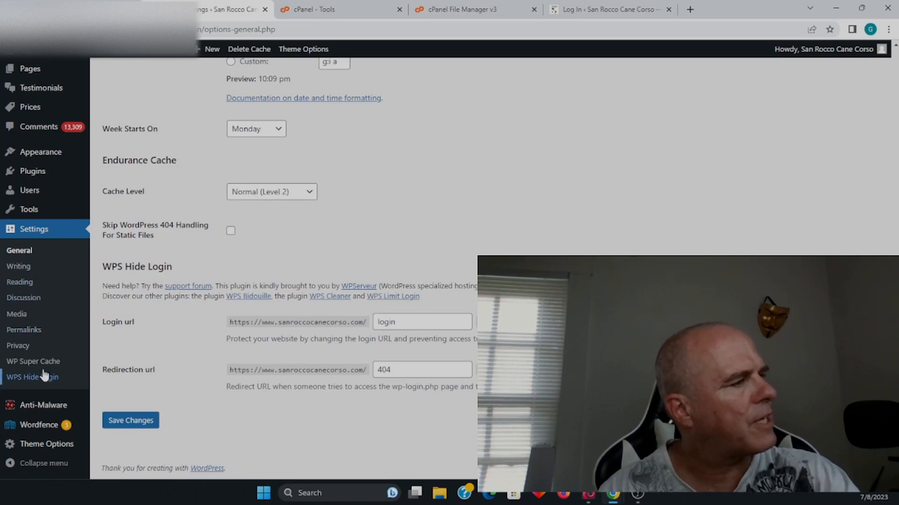
click(32, 426)
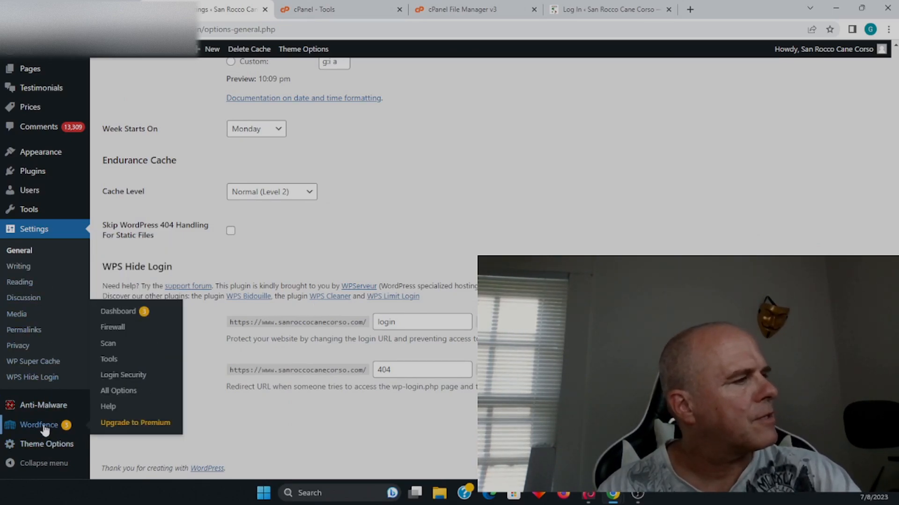
mouse_move(25, 266)
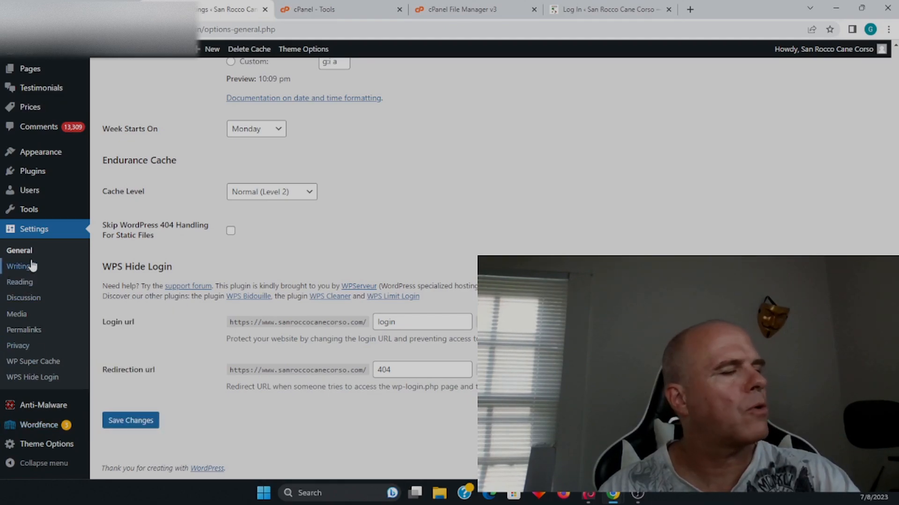
mouse_move(33, 320)
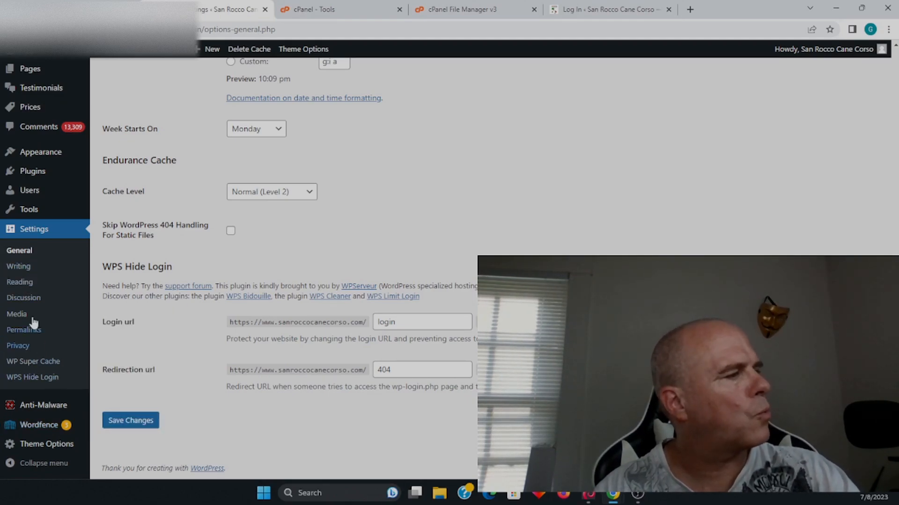
mouse_move(40, 152)
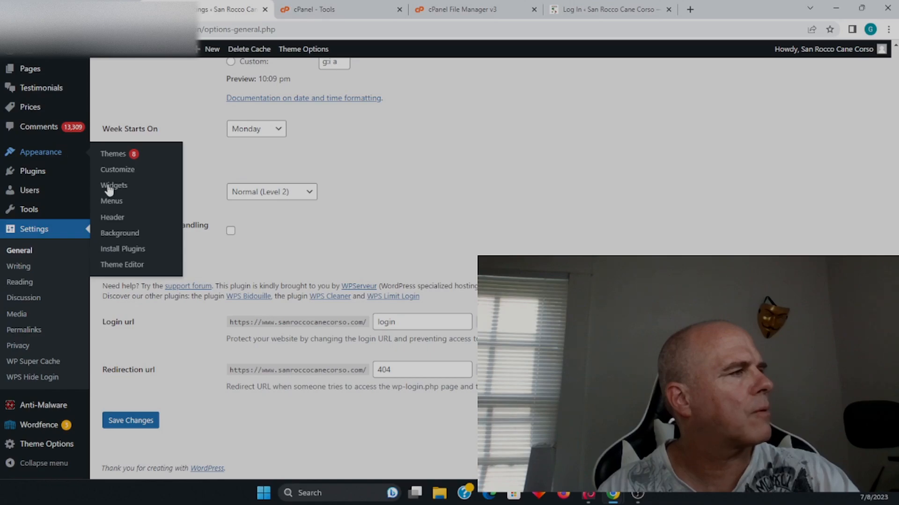
mouse_move(56, 233)
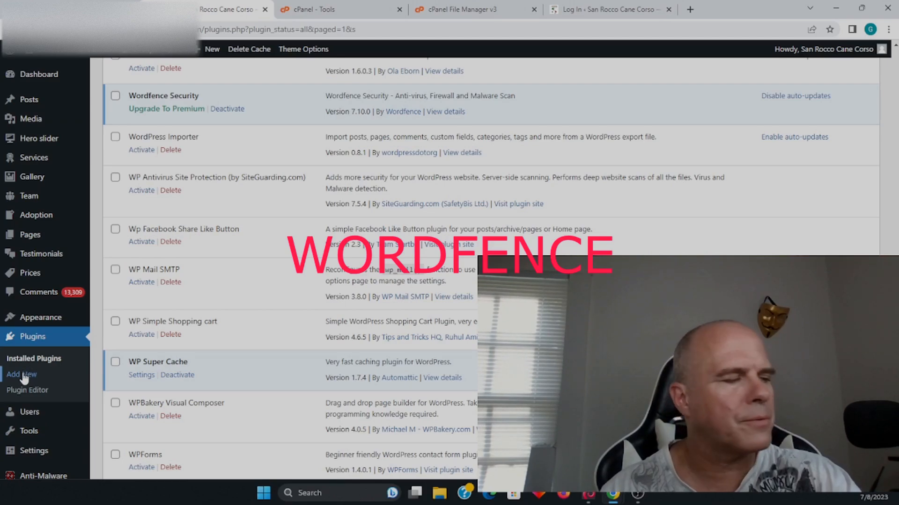
- Search Add New plugins for 'wordfence' and see Wordfence Security marked active
click(20, 374)
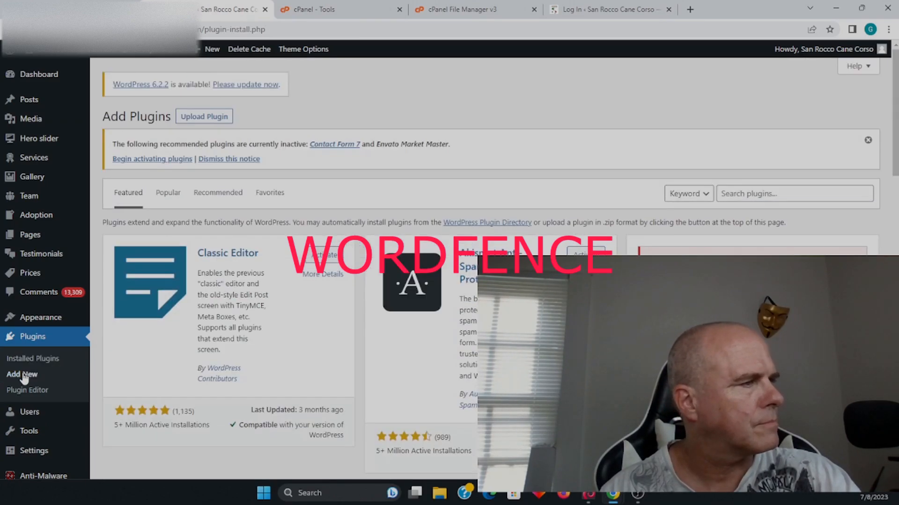
click(794, 193)
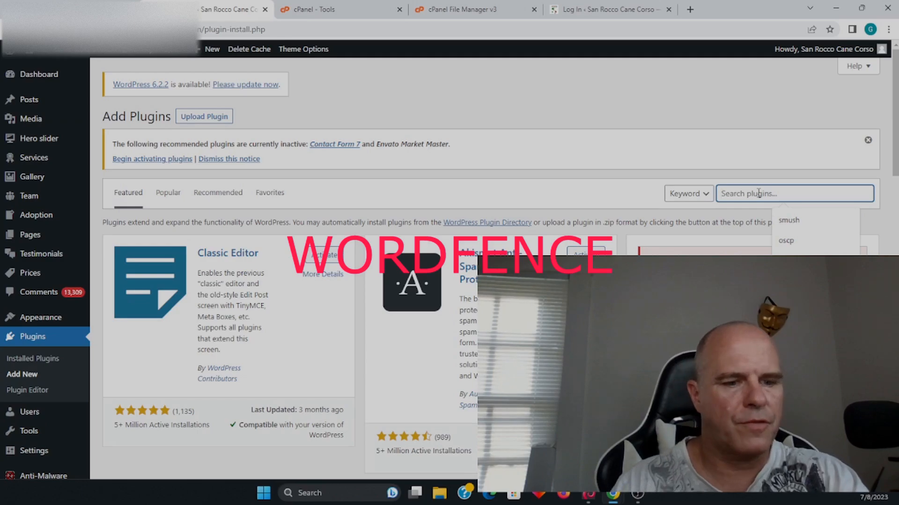
text(wordfence)
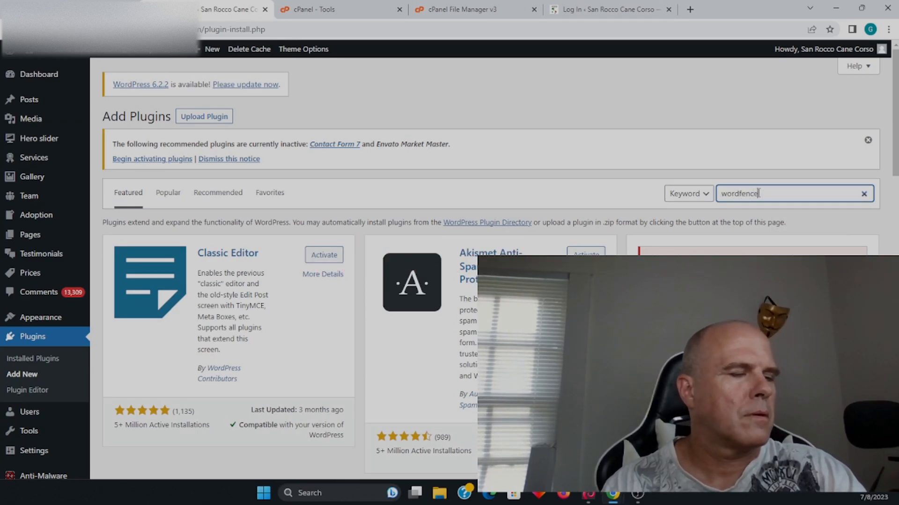
key(Enter)
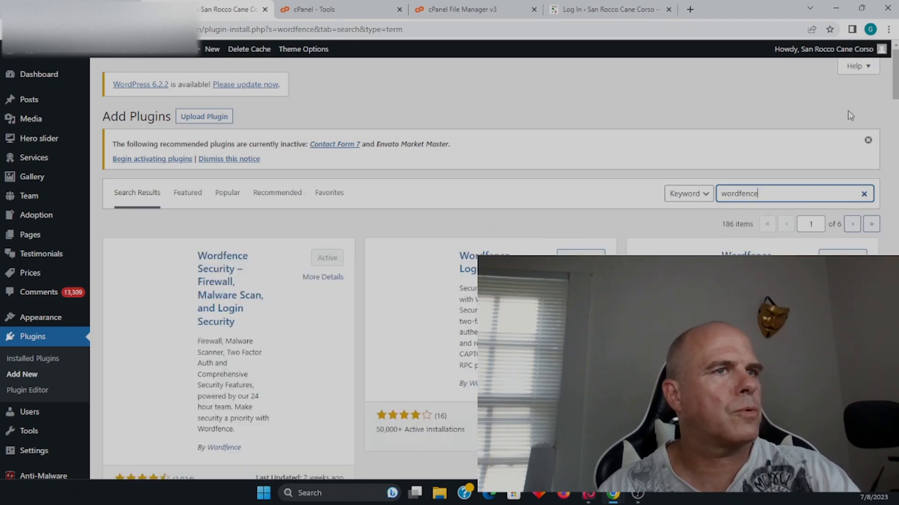
scroll(down, 3)
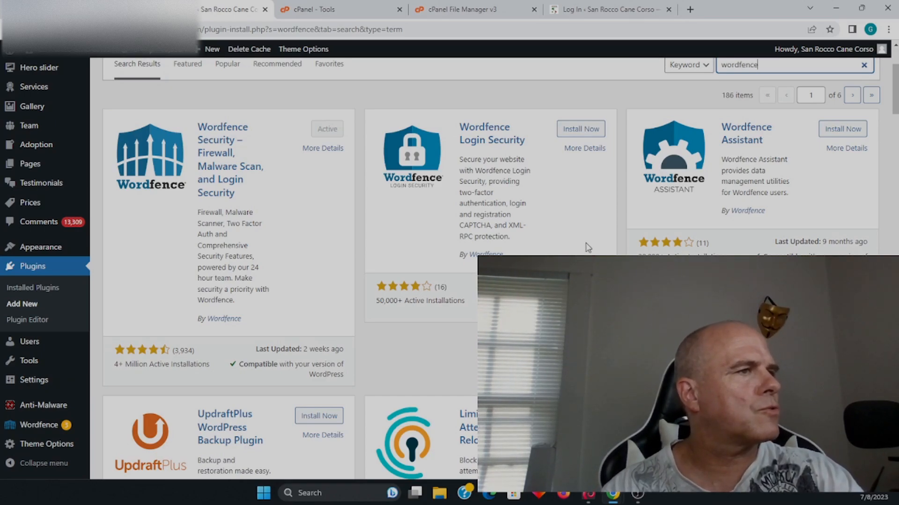
mouse_move(531, 188)
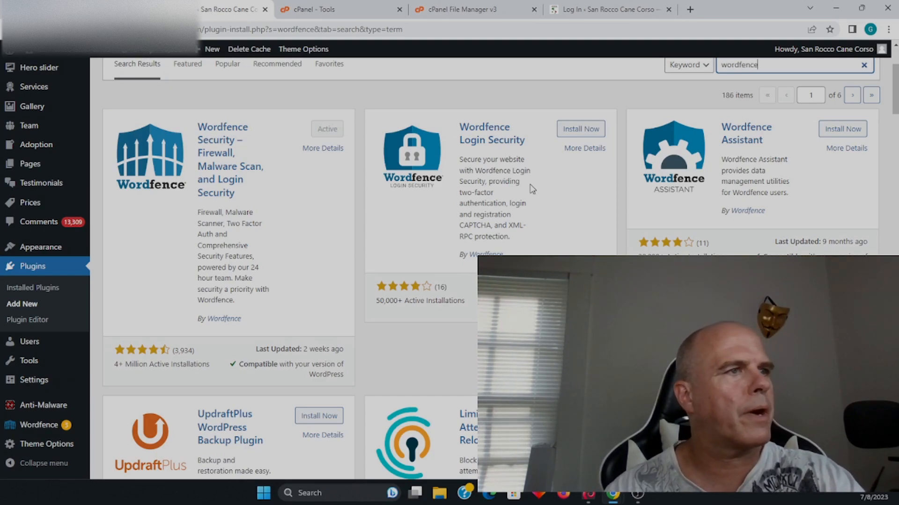
mouse_move(555, 209)
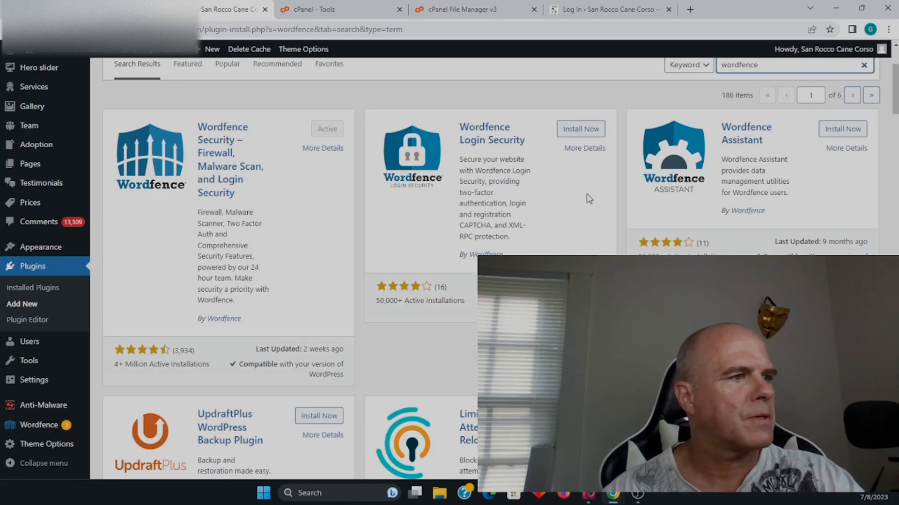
mouse_move(342, 256)
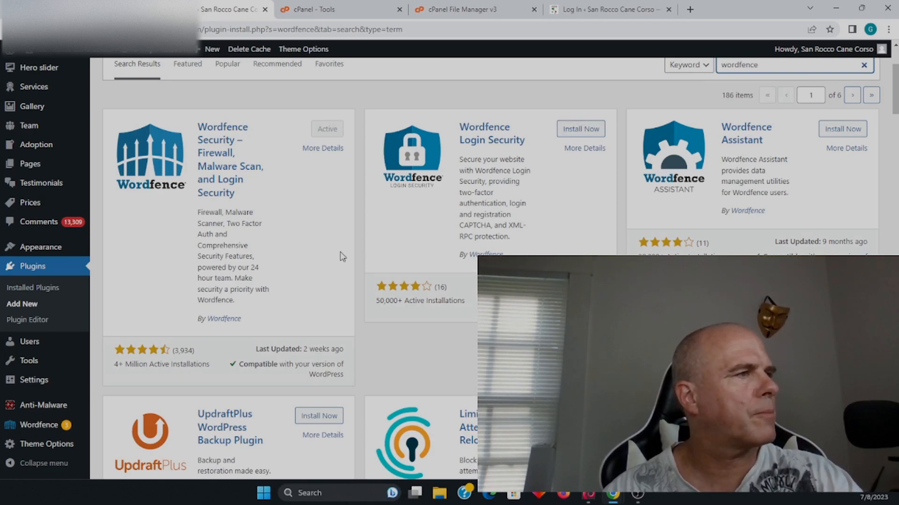
mouse_move(173, 197)
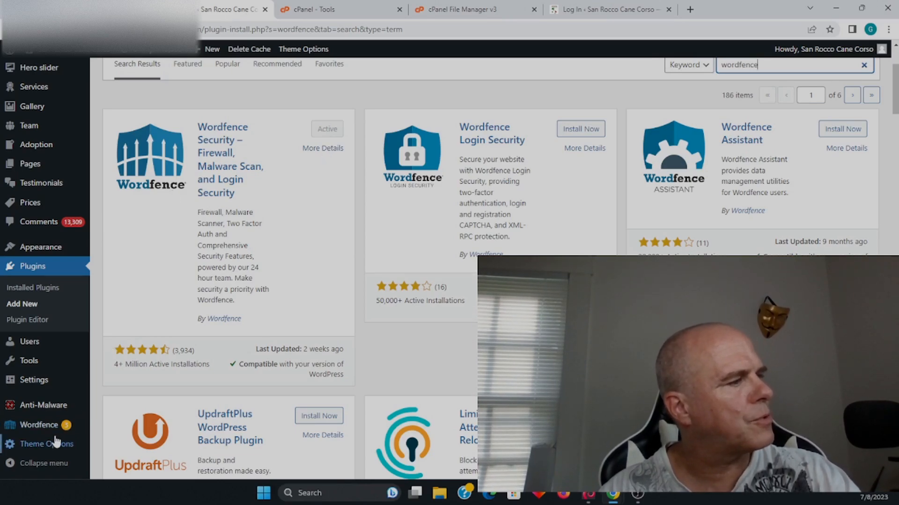
- Open the Wordfence Dashboard, close the 7.10.0 tour, and review firewall 48%, scan 60%
click(34, 425)
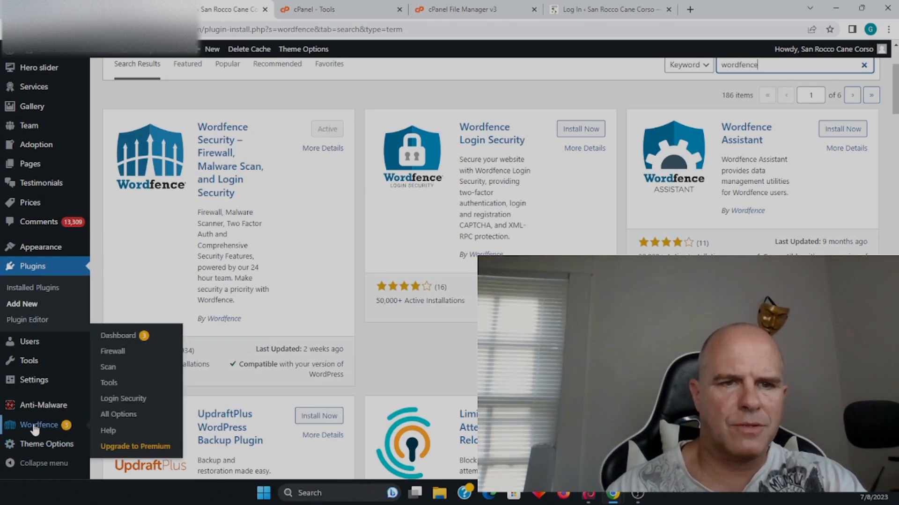
mouse_move(118, 414)
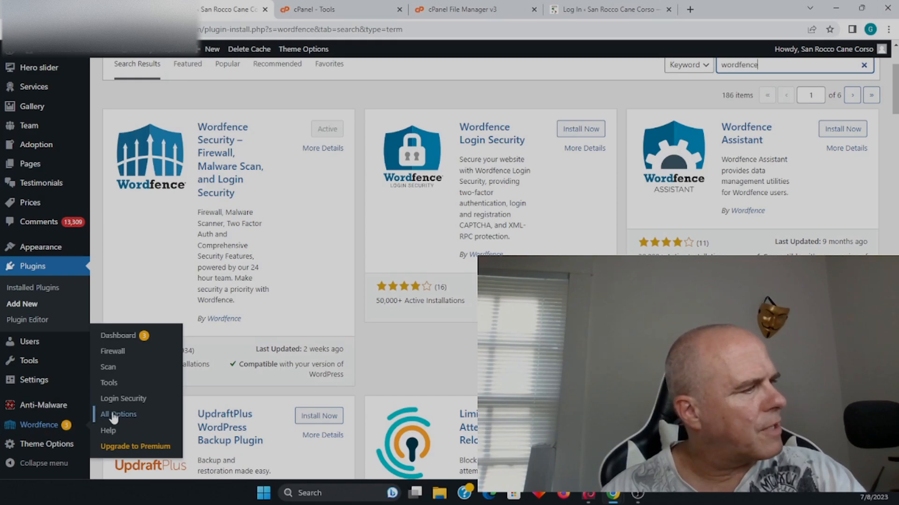
mouse_move(126, 339)
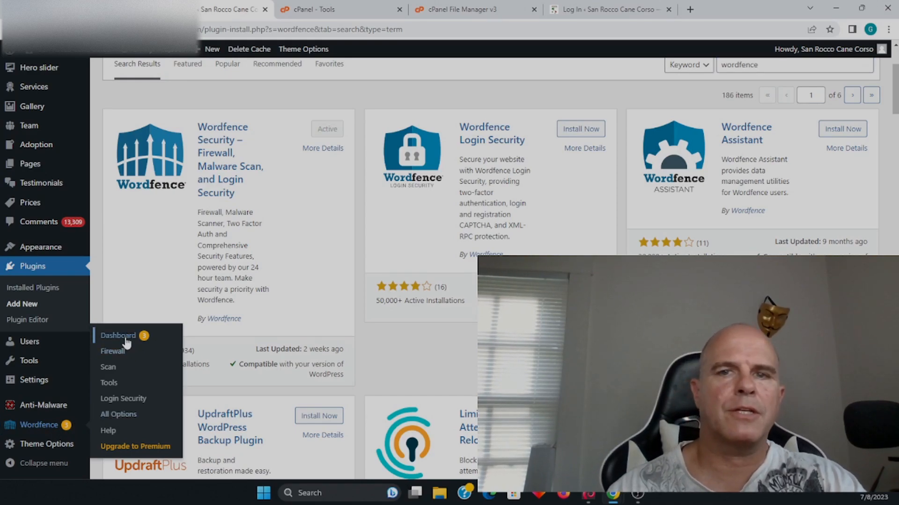
click(118, 335)
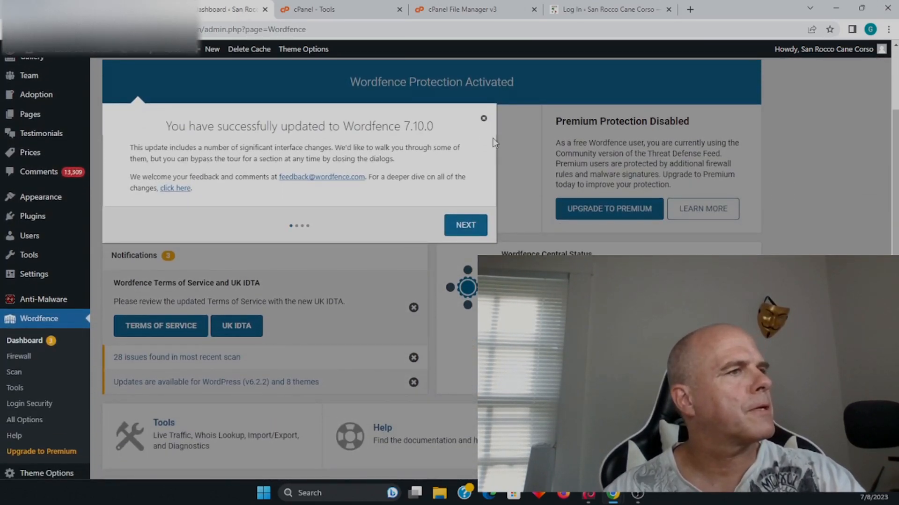
click(484, 118)
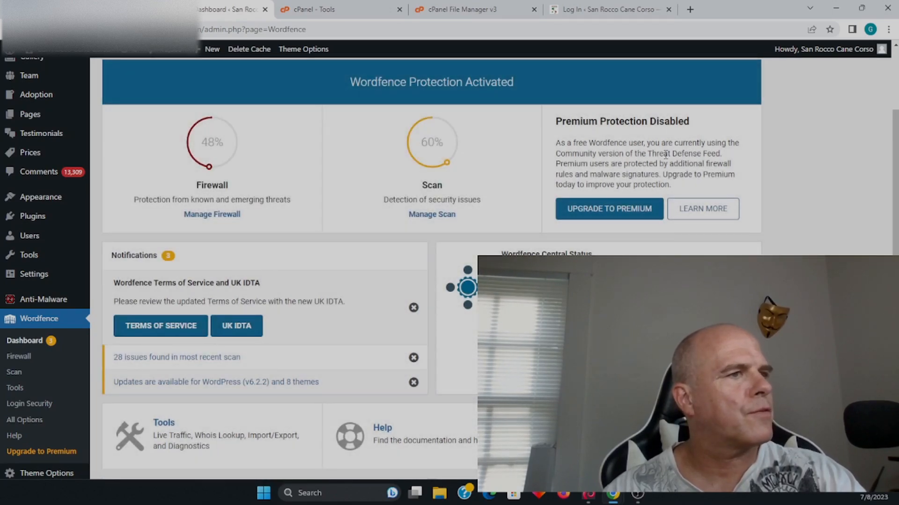
scroll(down, 3)
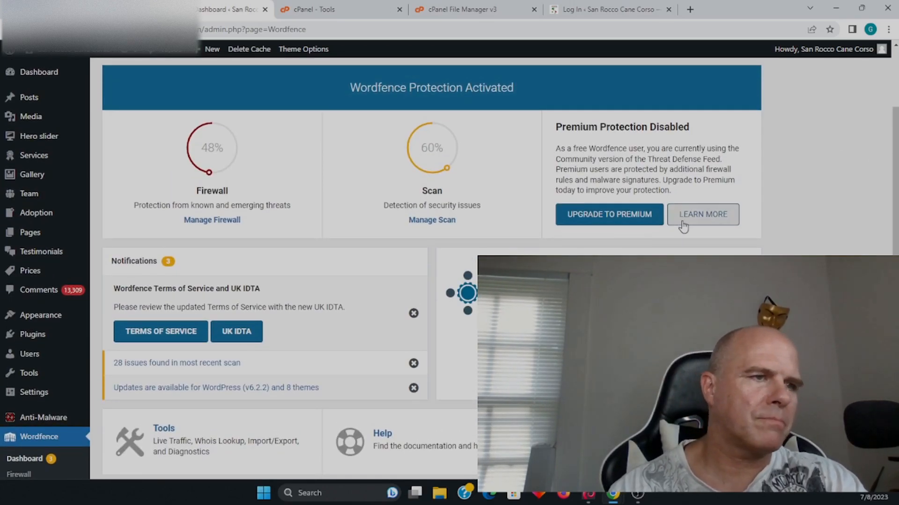
mouse_move(672, 227)
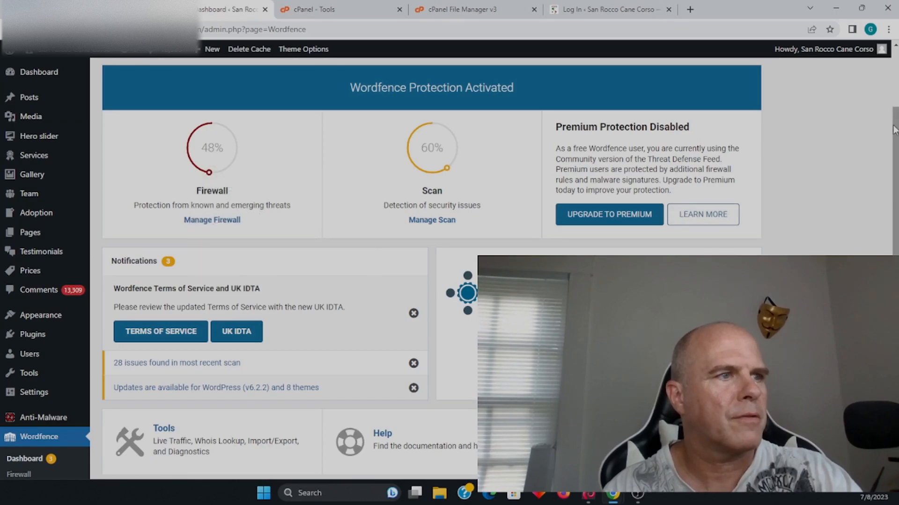
scroll(down, 3)
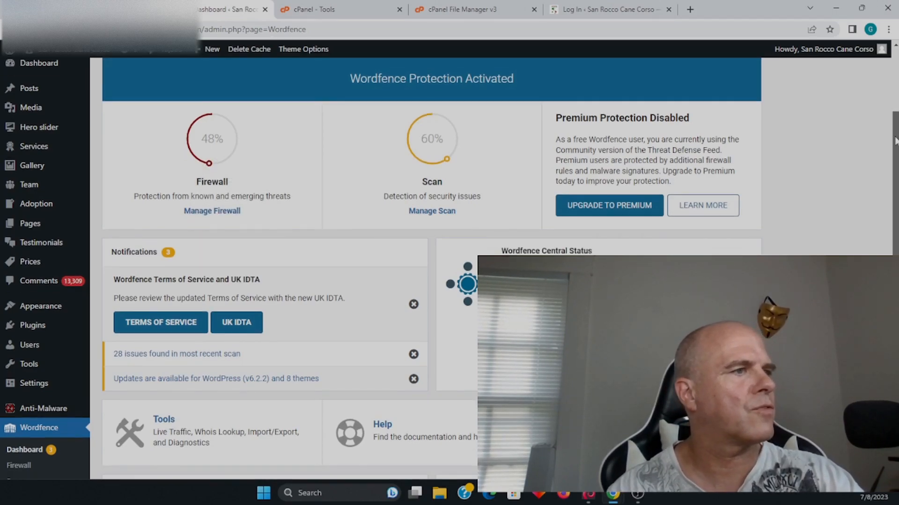
scroll(down, 3)
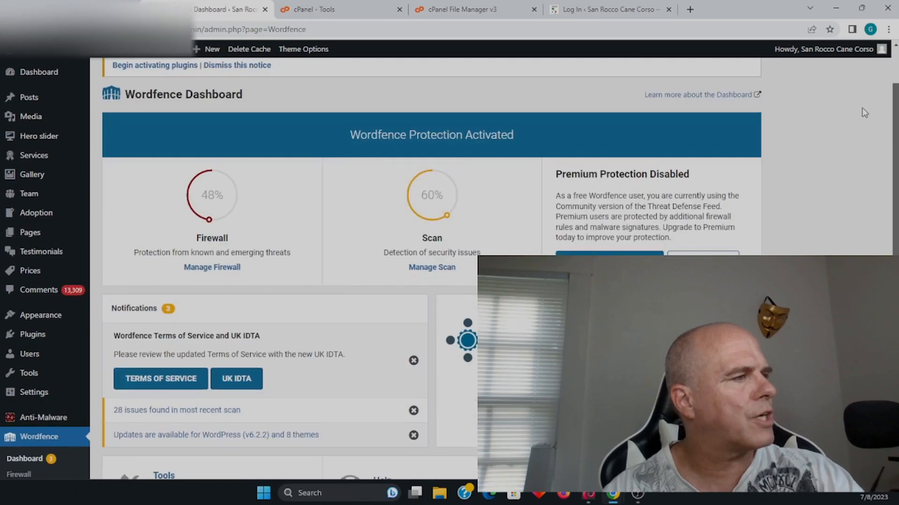
mouse_move(172, 394)
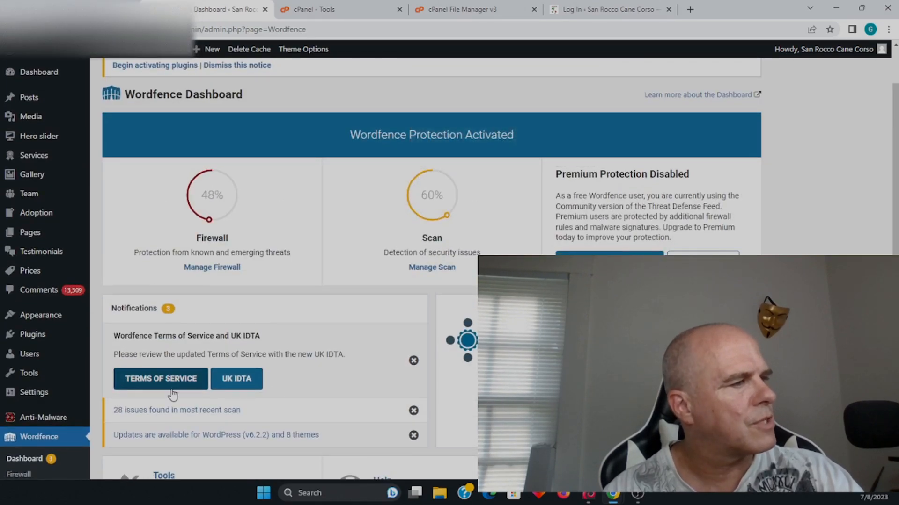
mouse_move(178, 319)
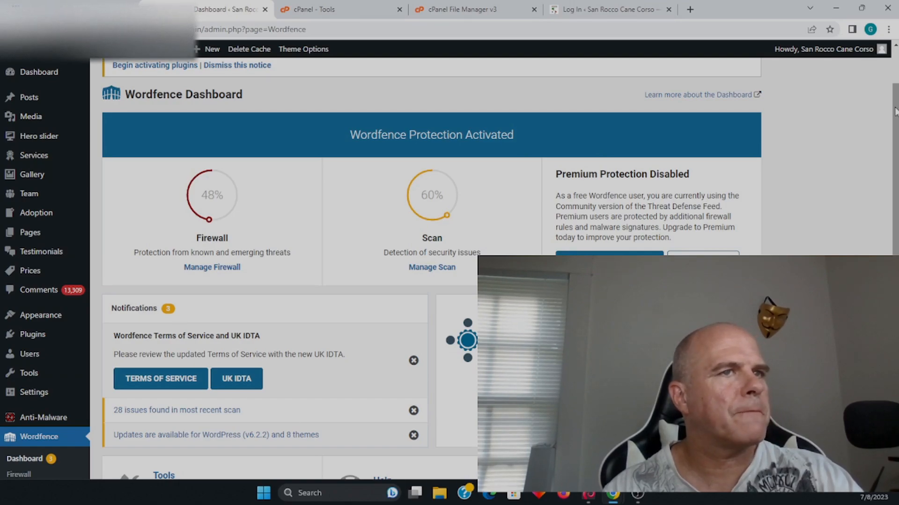
scroll(down, 3)
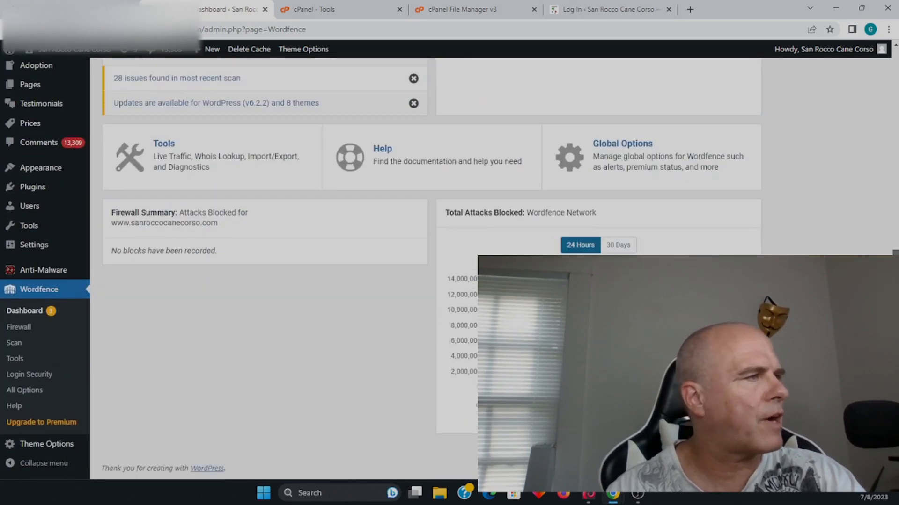
mouse_move(183, 149)
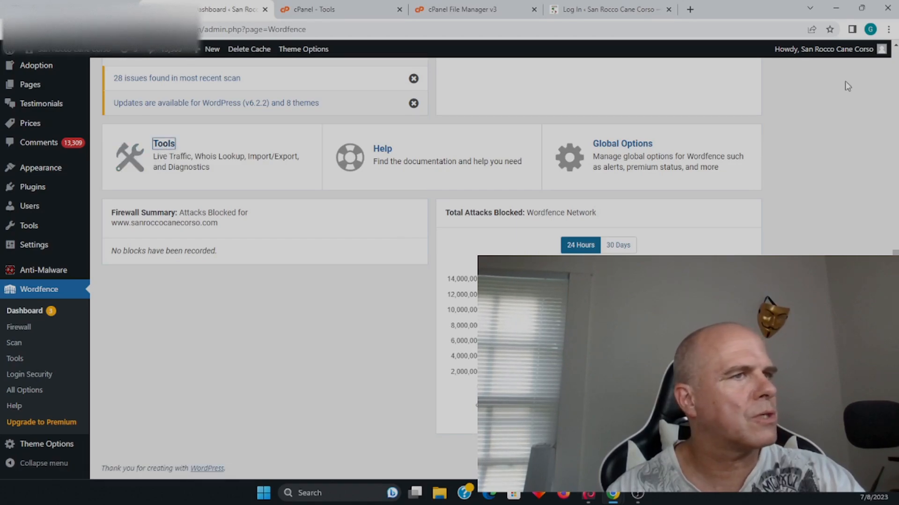
- Open Wordfence Tools Live Traffic, dismiss its explanation, and scroll the logged visits
click(163, 143)
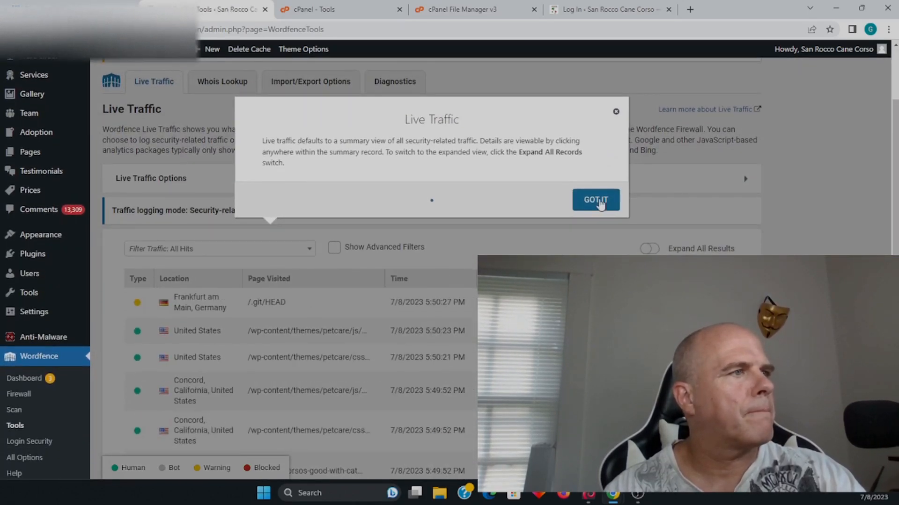
click(595, 199)
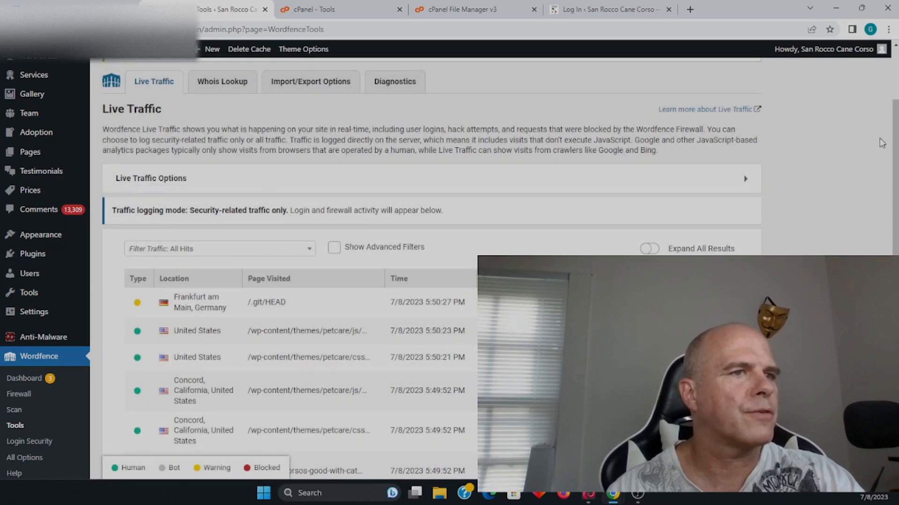
scroll(down, 3)
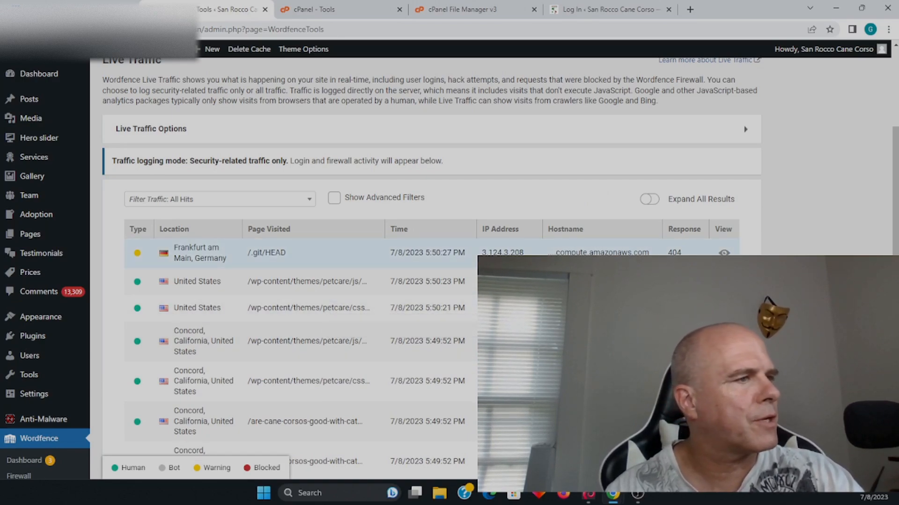
mouse_move(366, 258)
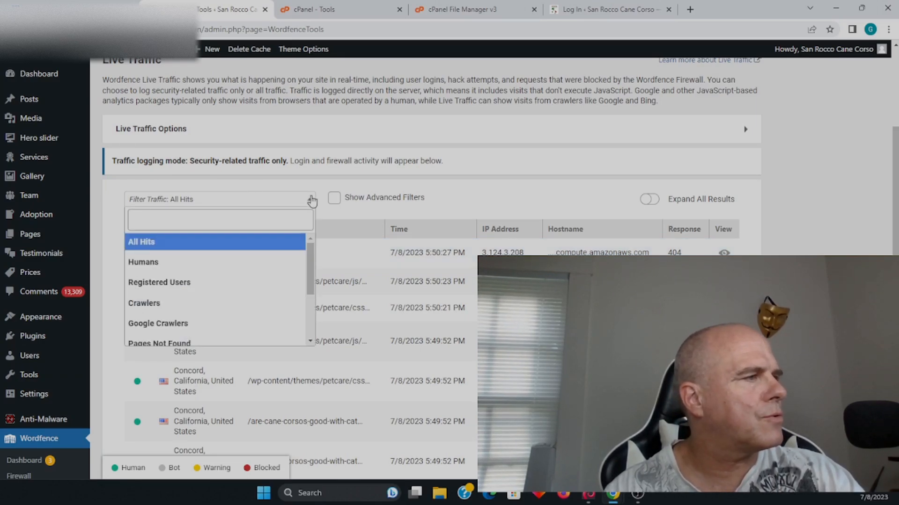
scroll(down, 3)
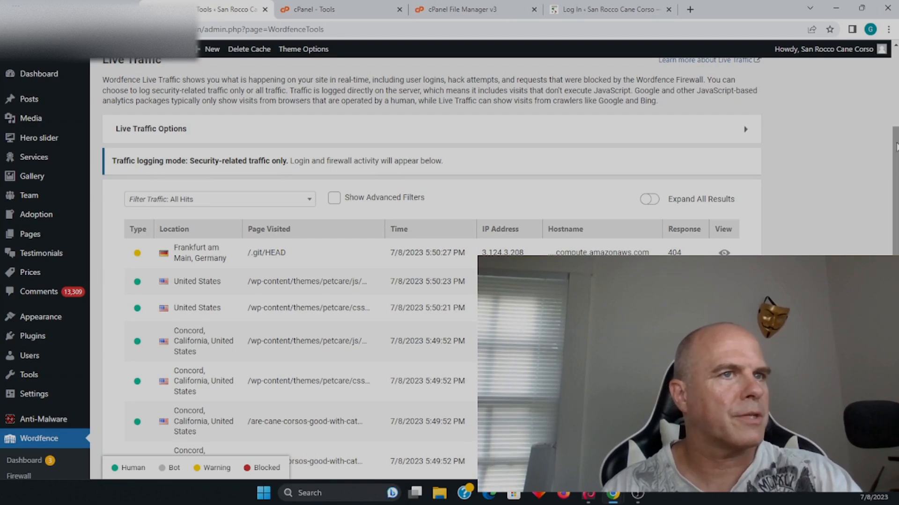
scroll(down, 3)
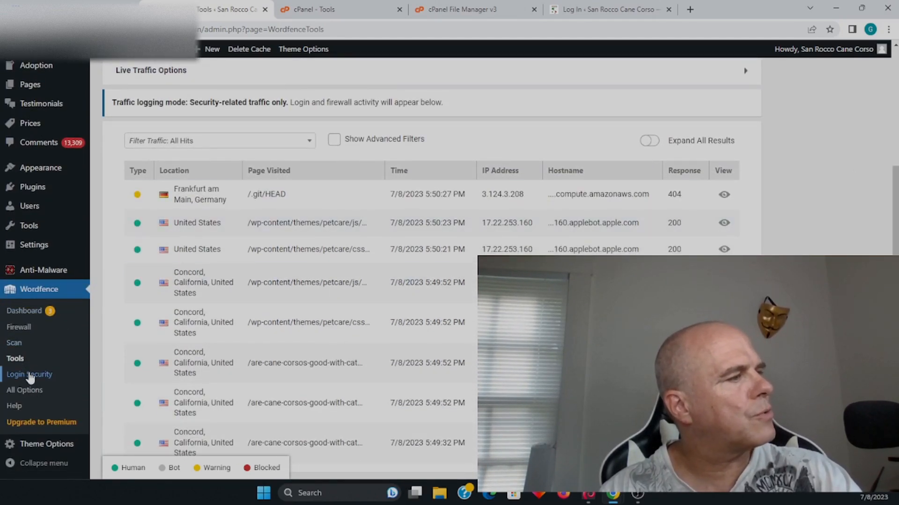
- Open Wordfence All Options and scroll down toward the Firewall Options sections
click(25, 390)
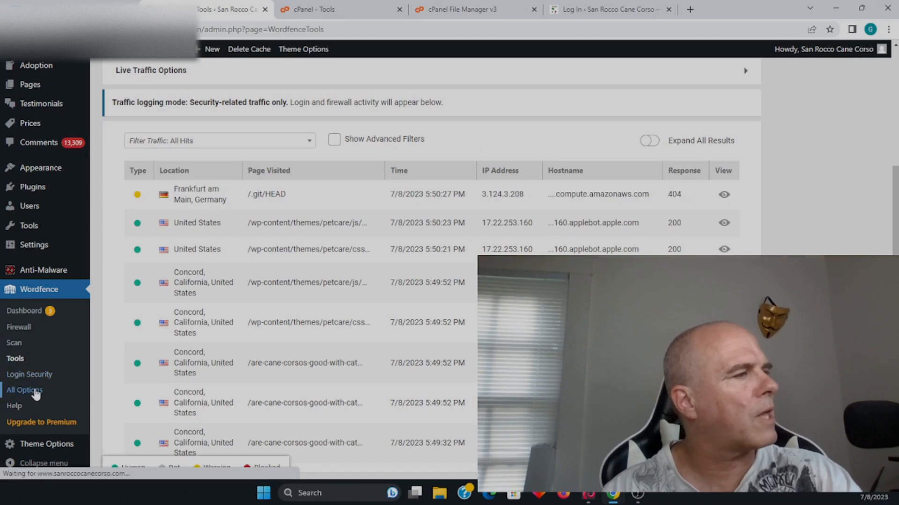
click(24, 391)
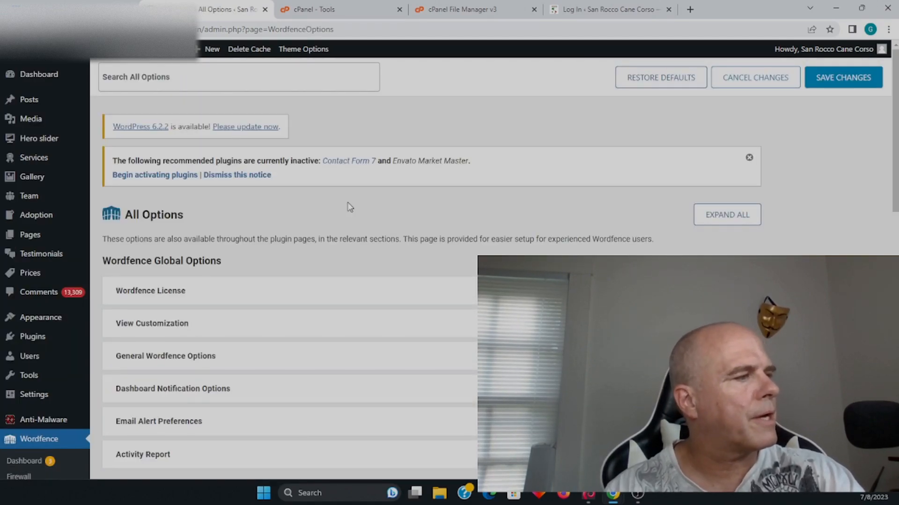
mouse_move(882, 114)
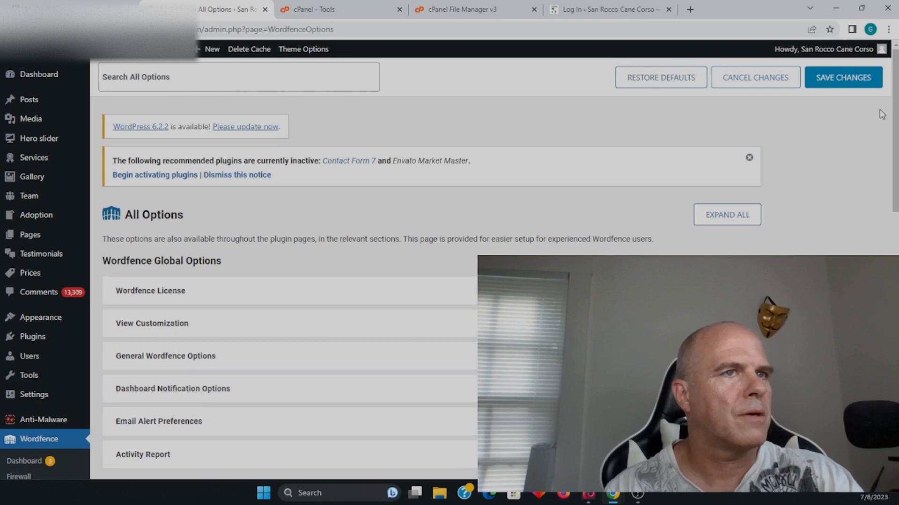
scroll(down, 3)
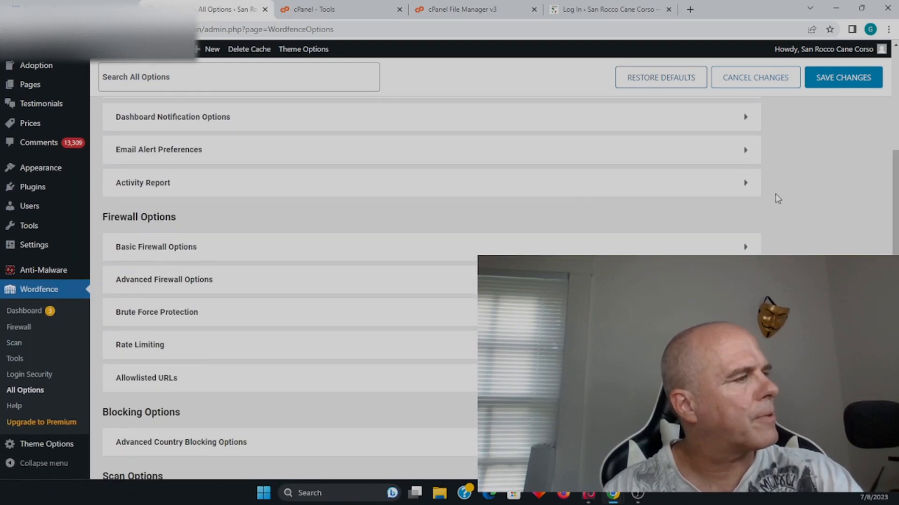
mouse_move(24, 396)
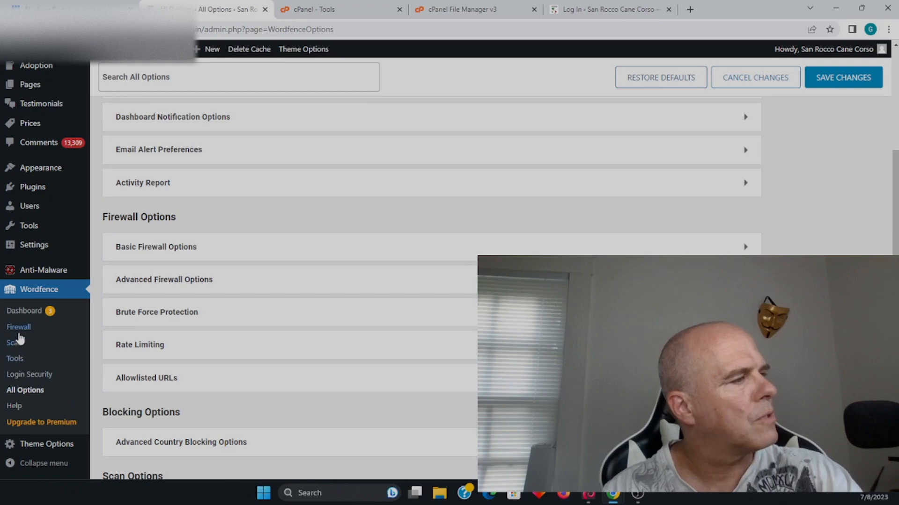
- Open the Wordfence Firewall page and dismiss the settings-relocation notice with GOT IT
click(19, 327)
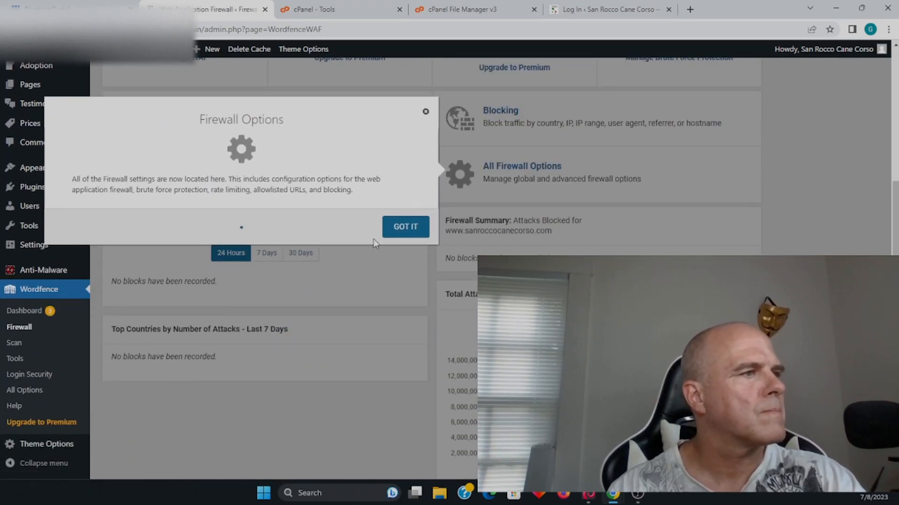
click(405, 226)
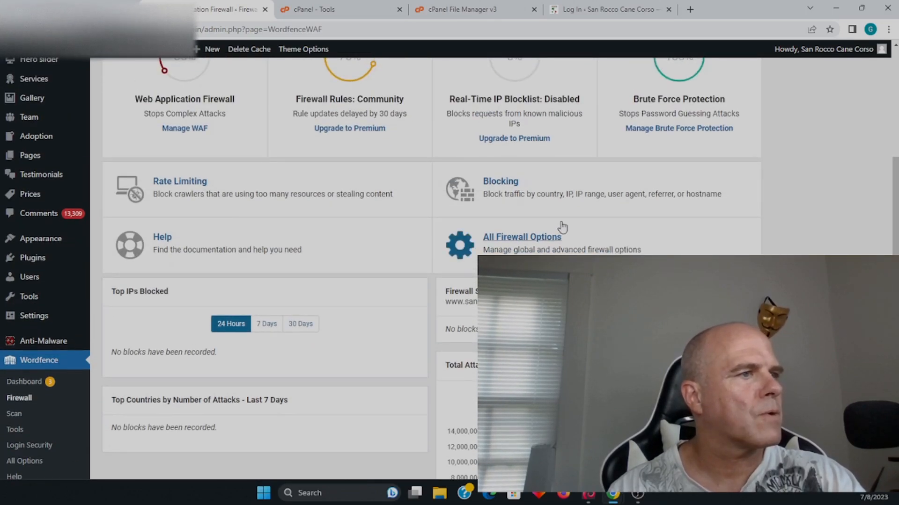
- Open All Firewall Options and scroll through the firewall settings
click(522, 236)
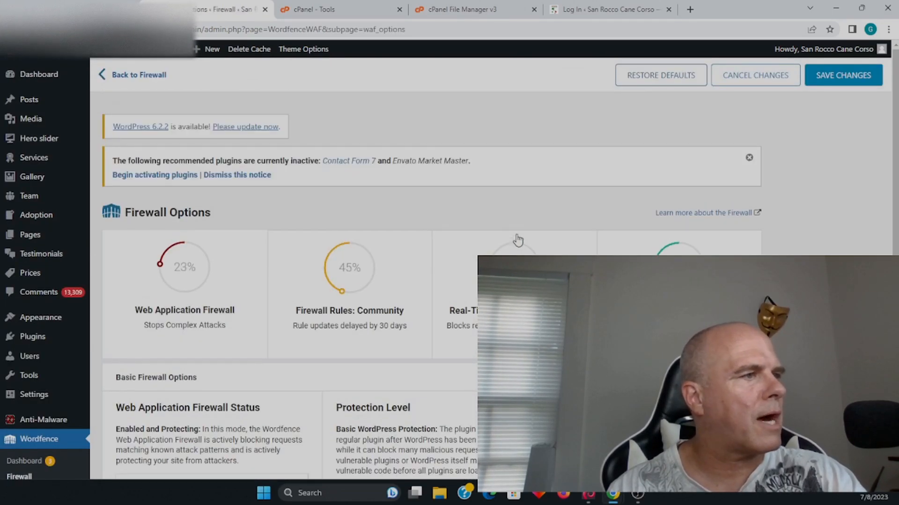
scroll(down, 3)
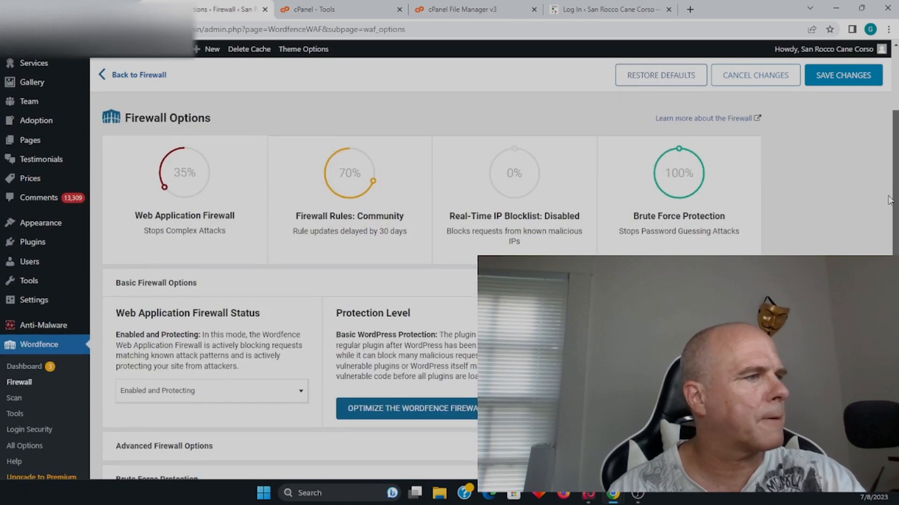
scroll(down, 3)
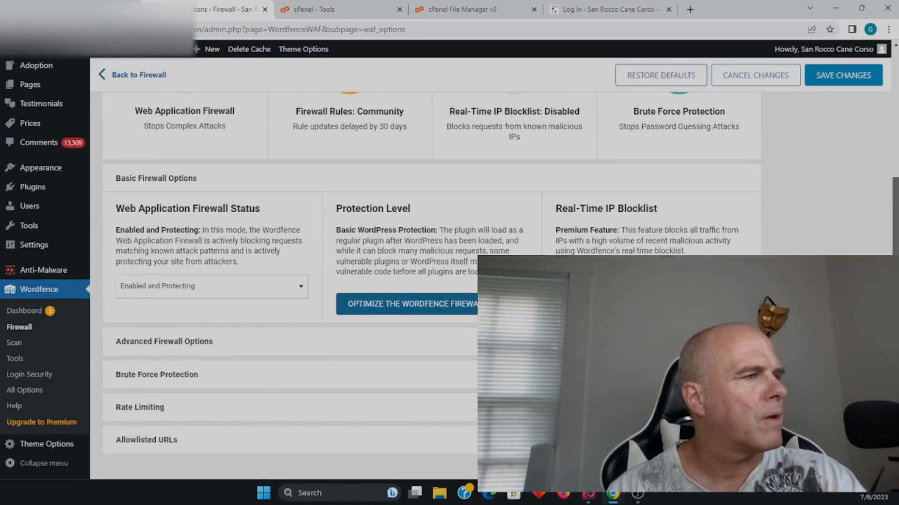
scroll(down, 3)
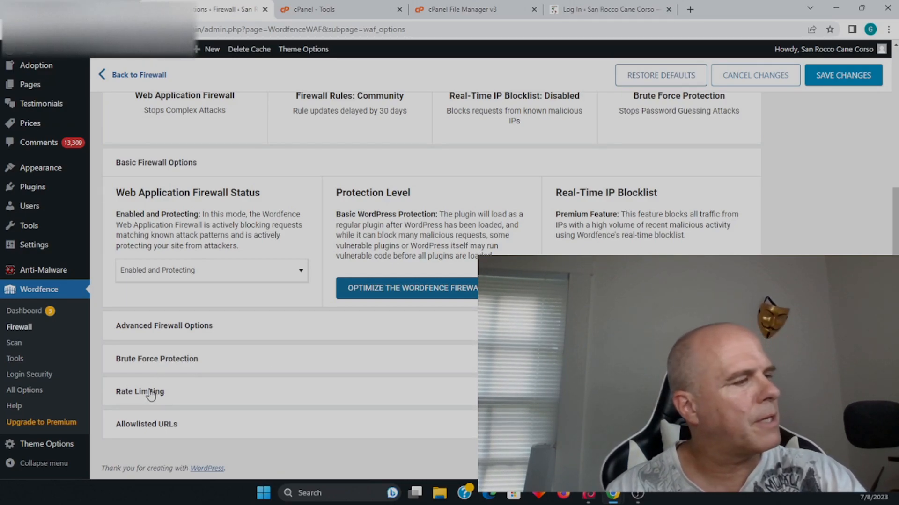
- Expand Rate Limiting, review its rules, and dismiss the firewall notice again
click(139, 392)
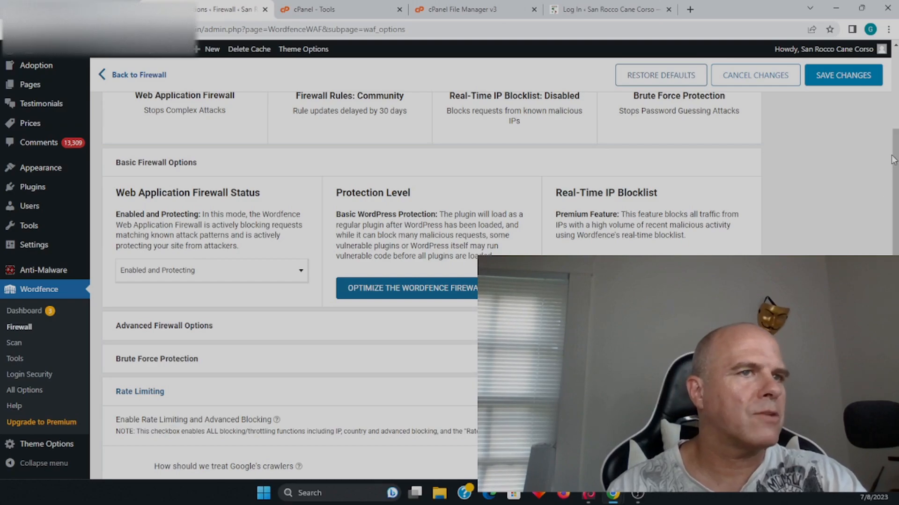
scroll(down, 3)
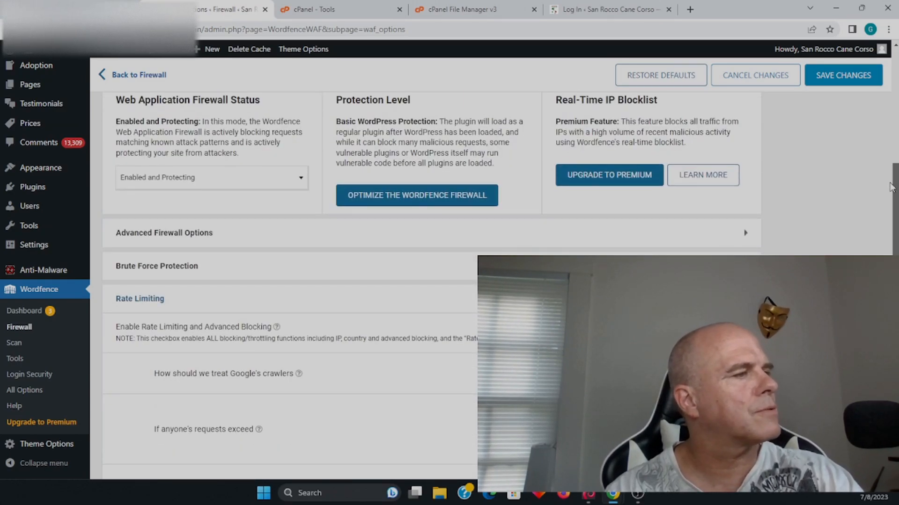
scroll(down, 3)
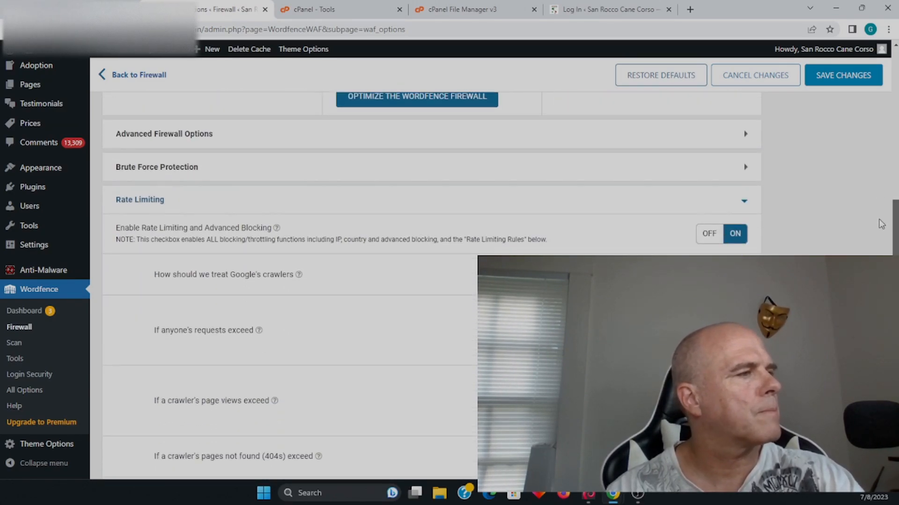
scroll(down, 3)
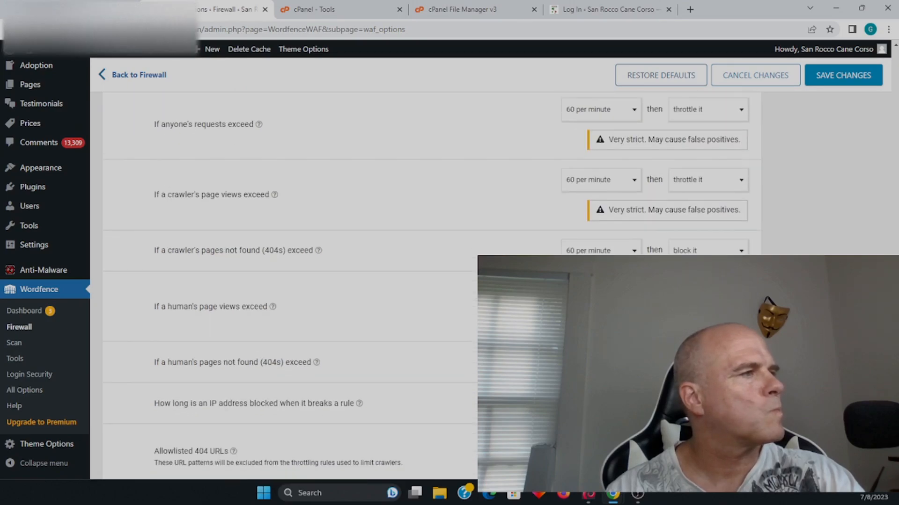
scroll(down, 3)
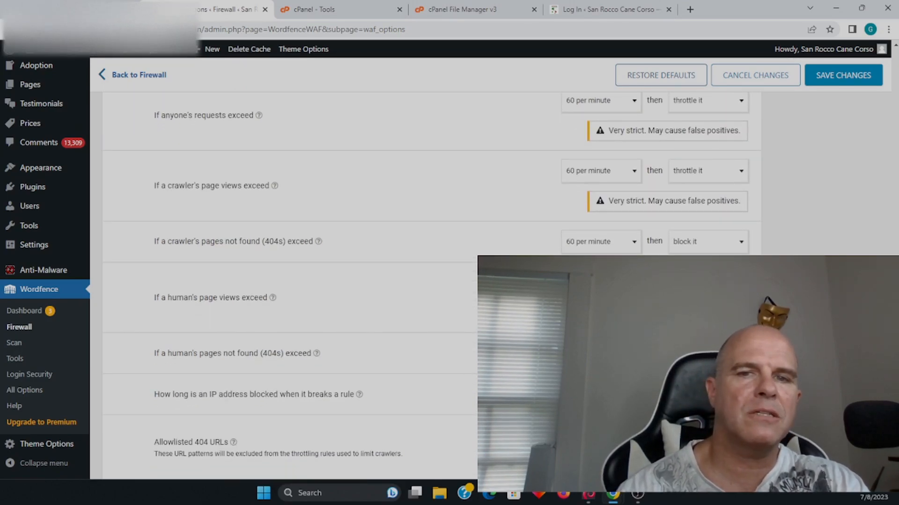
scroll(down, 3)
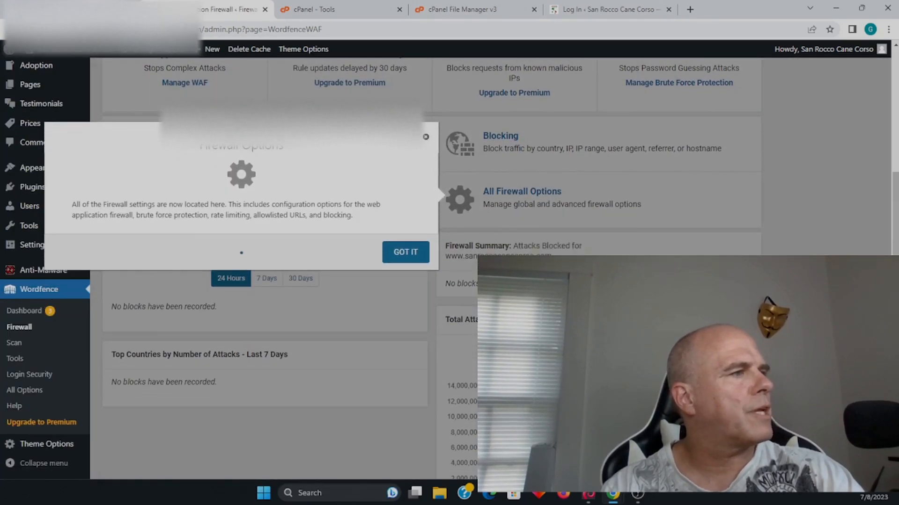
click(405, 252)
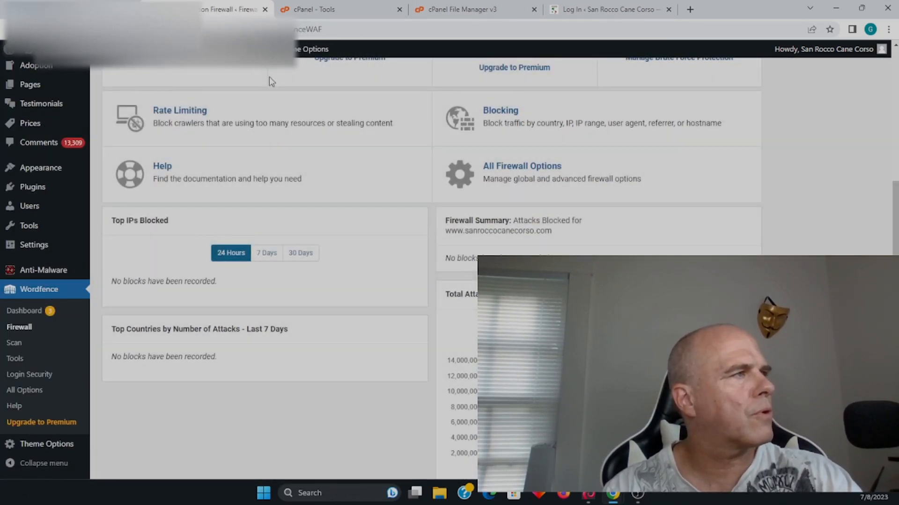
click(56, 9)
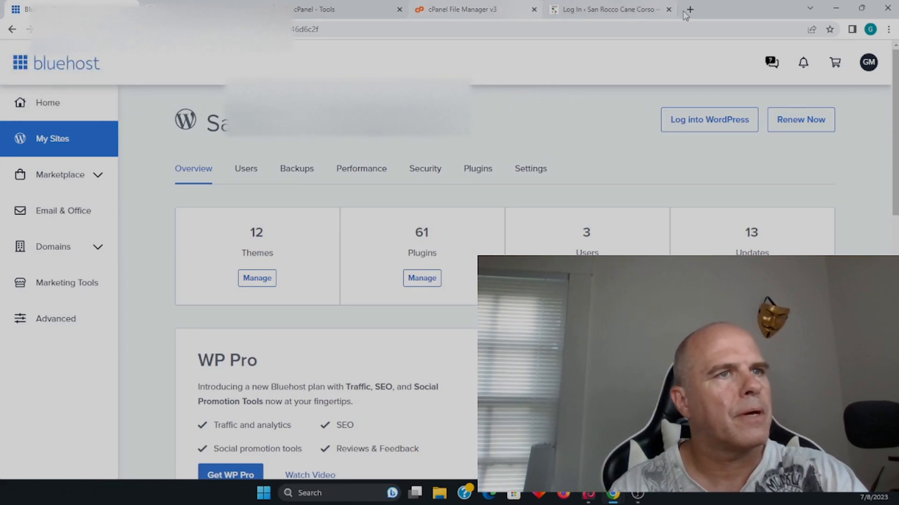
- Scroll Bluehost's site overview down to the WP Pro and SEO Tools offers
scroll(down, 3)
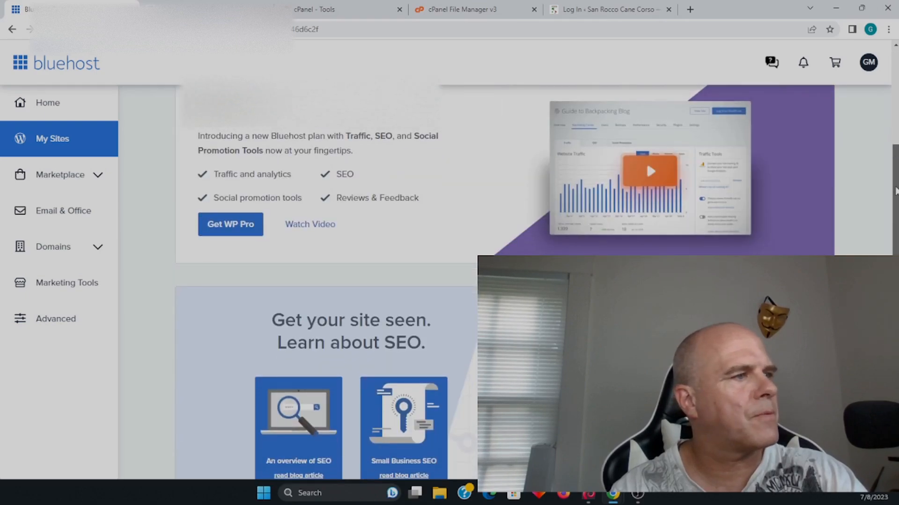
scroll(down, 3)
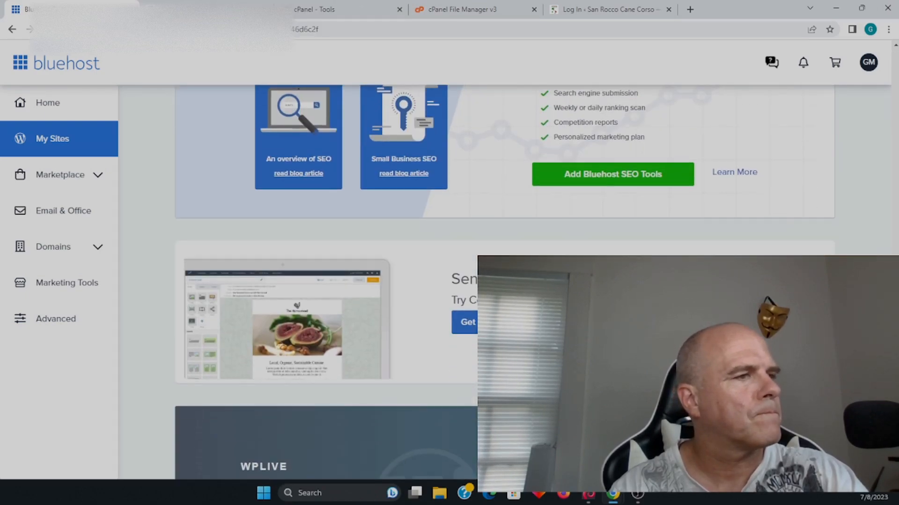